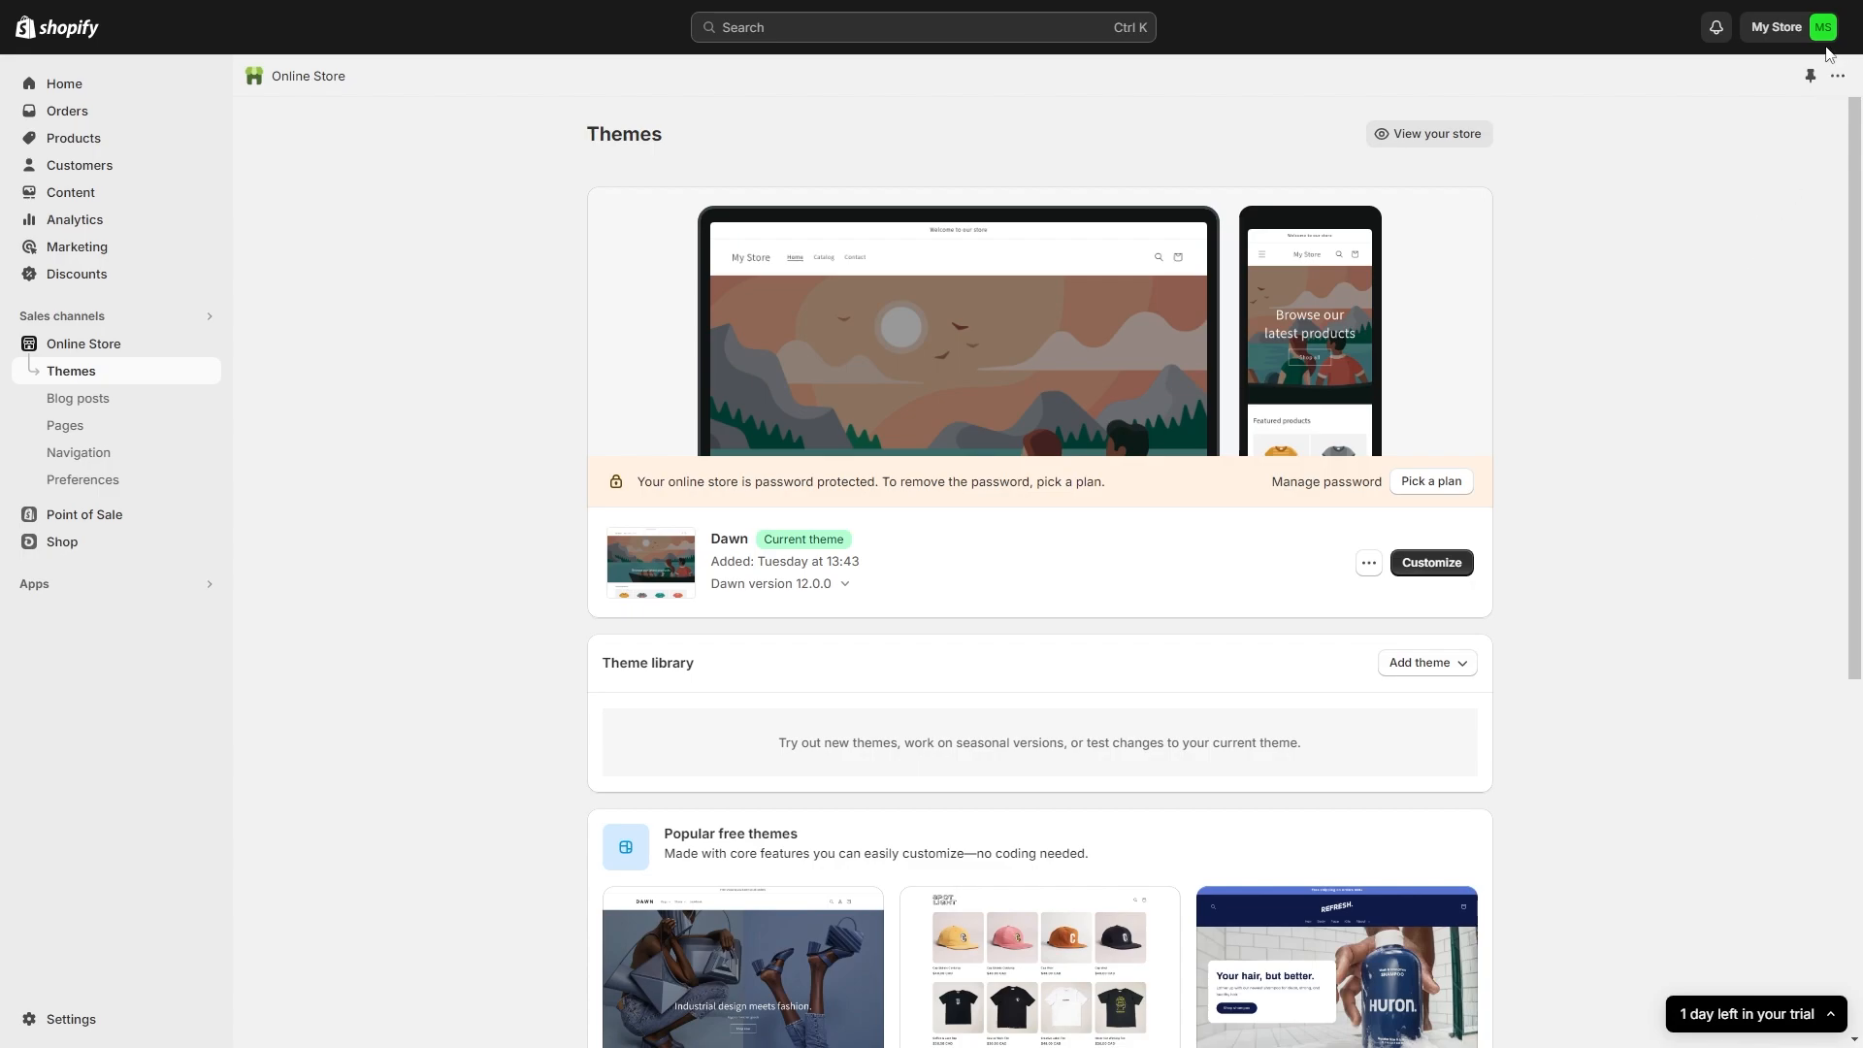
Go to Manage account from the My Store avatar menu.
click(1788, 26)
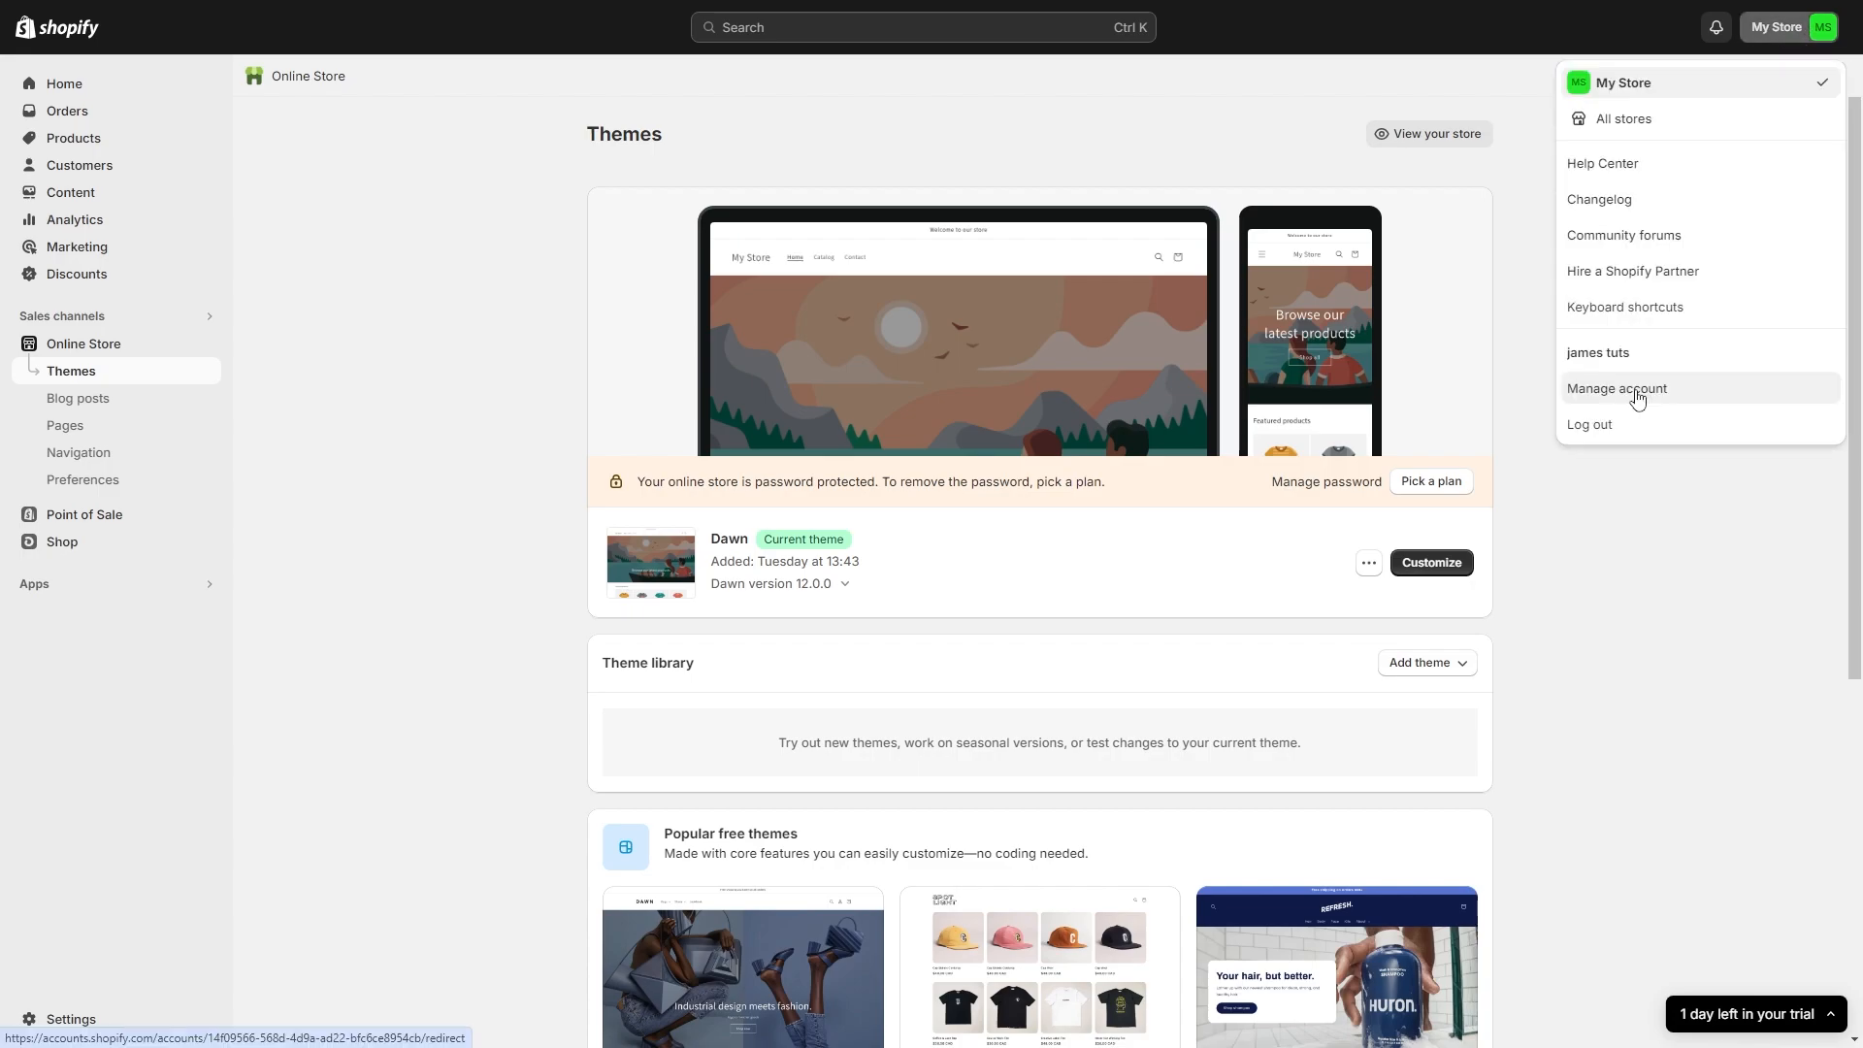
mouse_move(1642, 394)
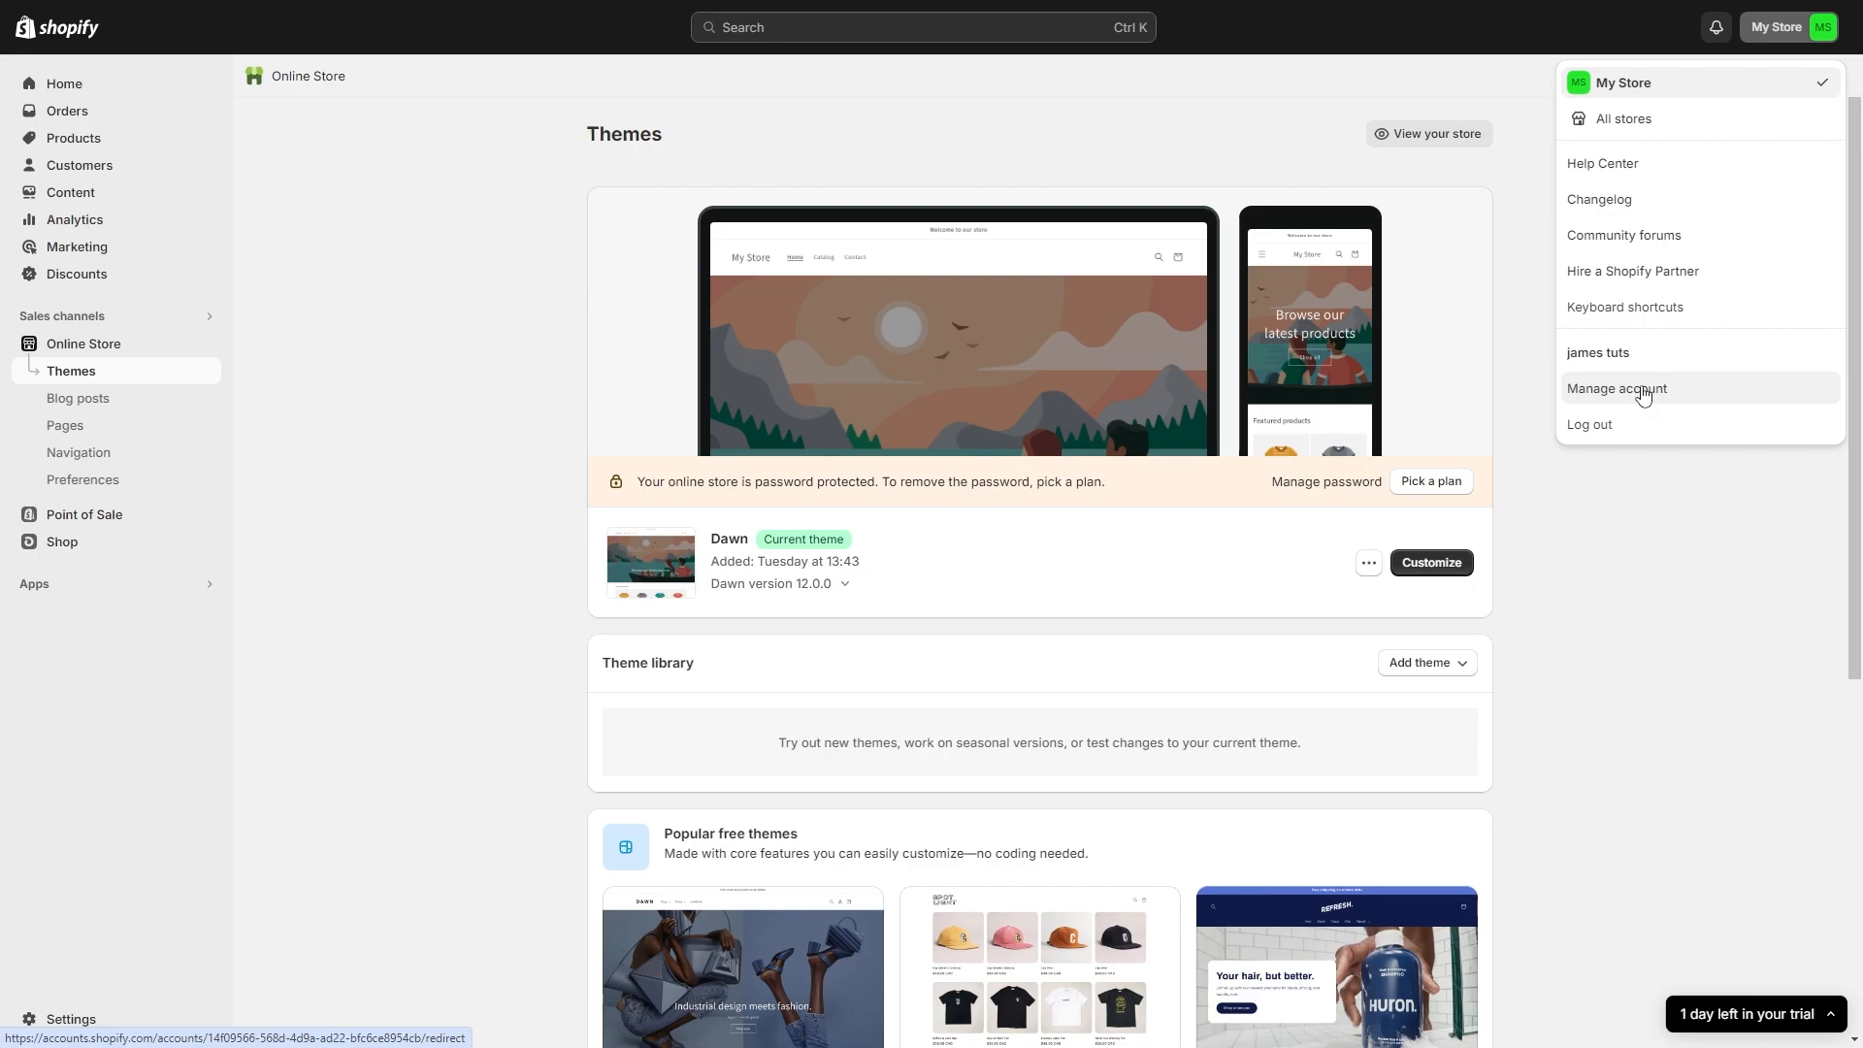
click(1617, 388)
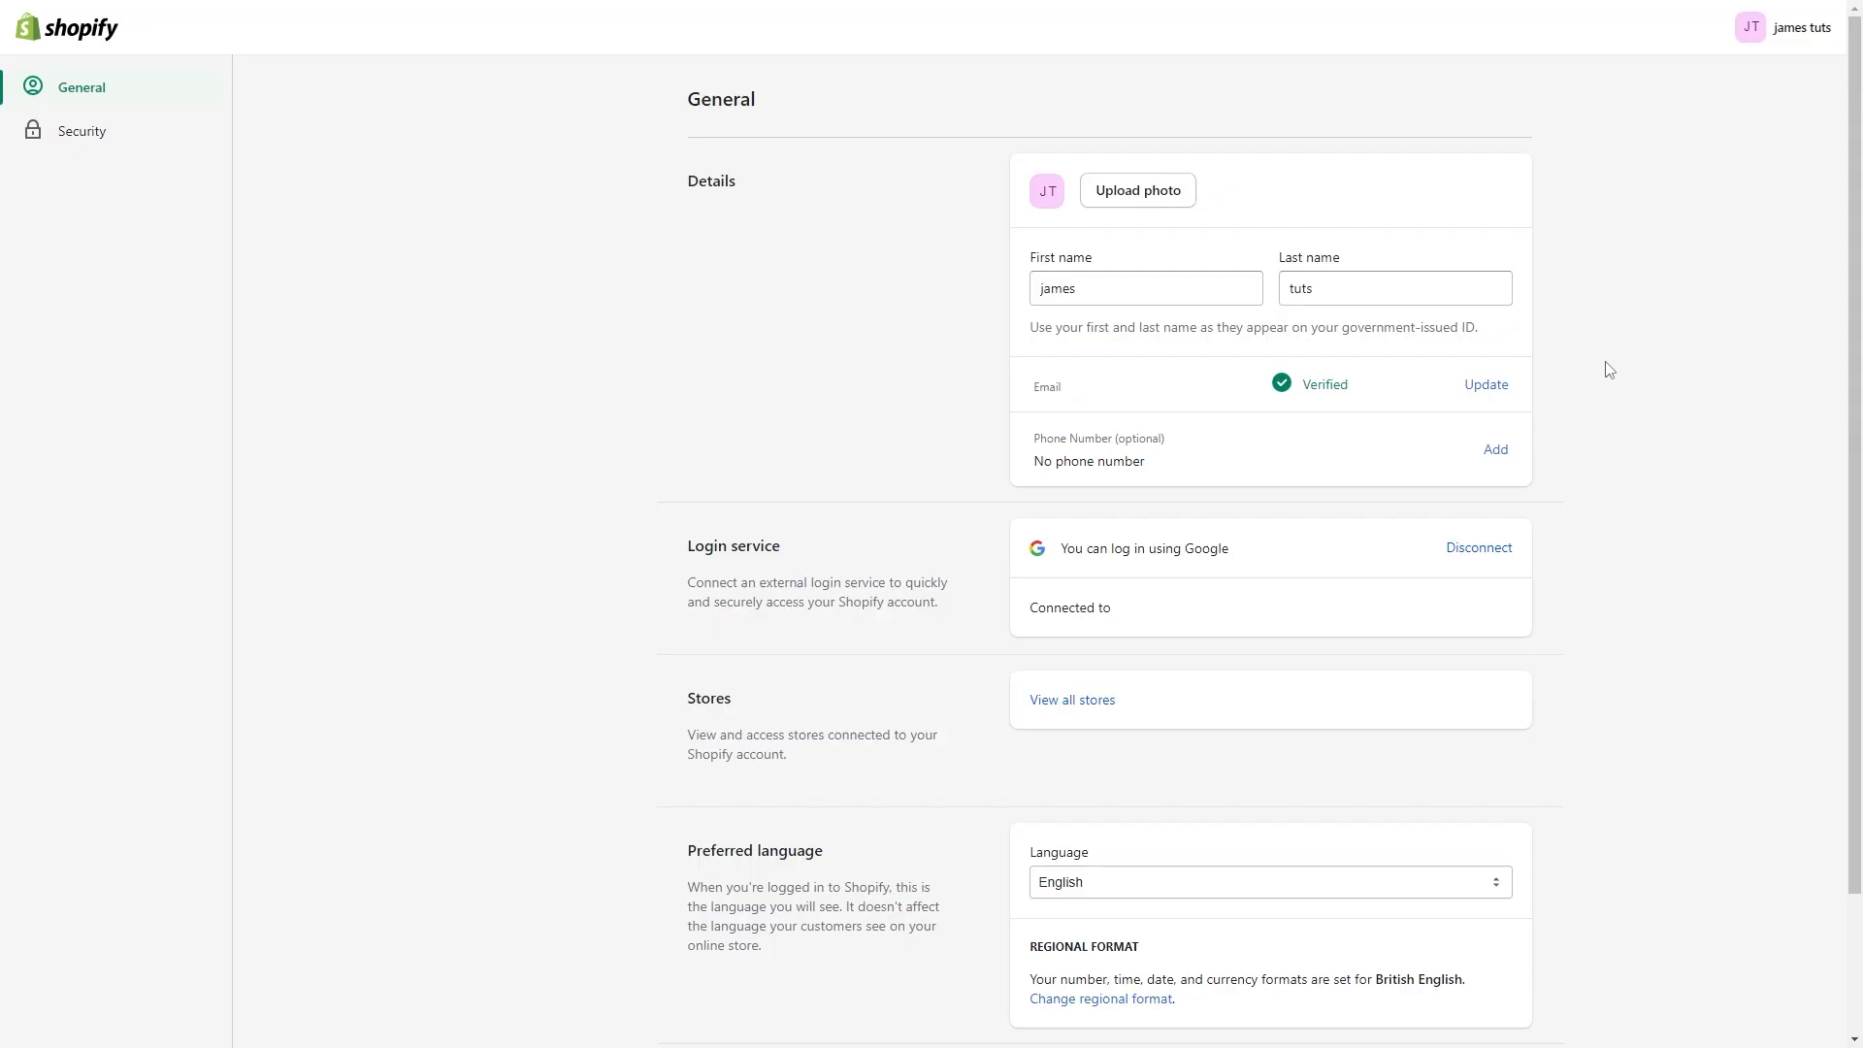
mouse_move(277, 104)
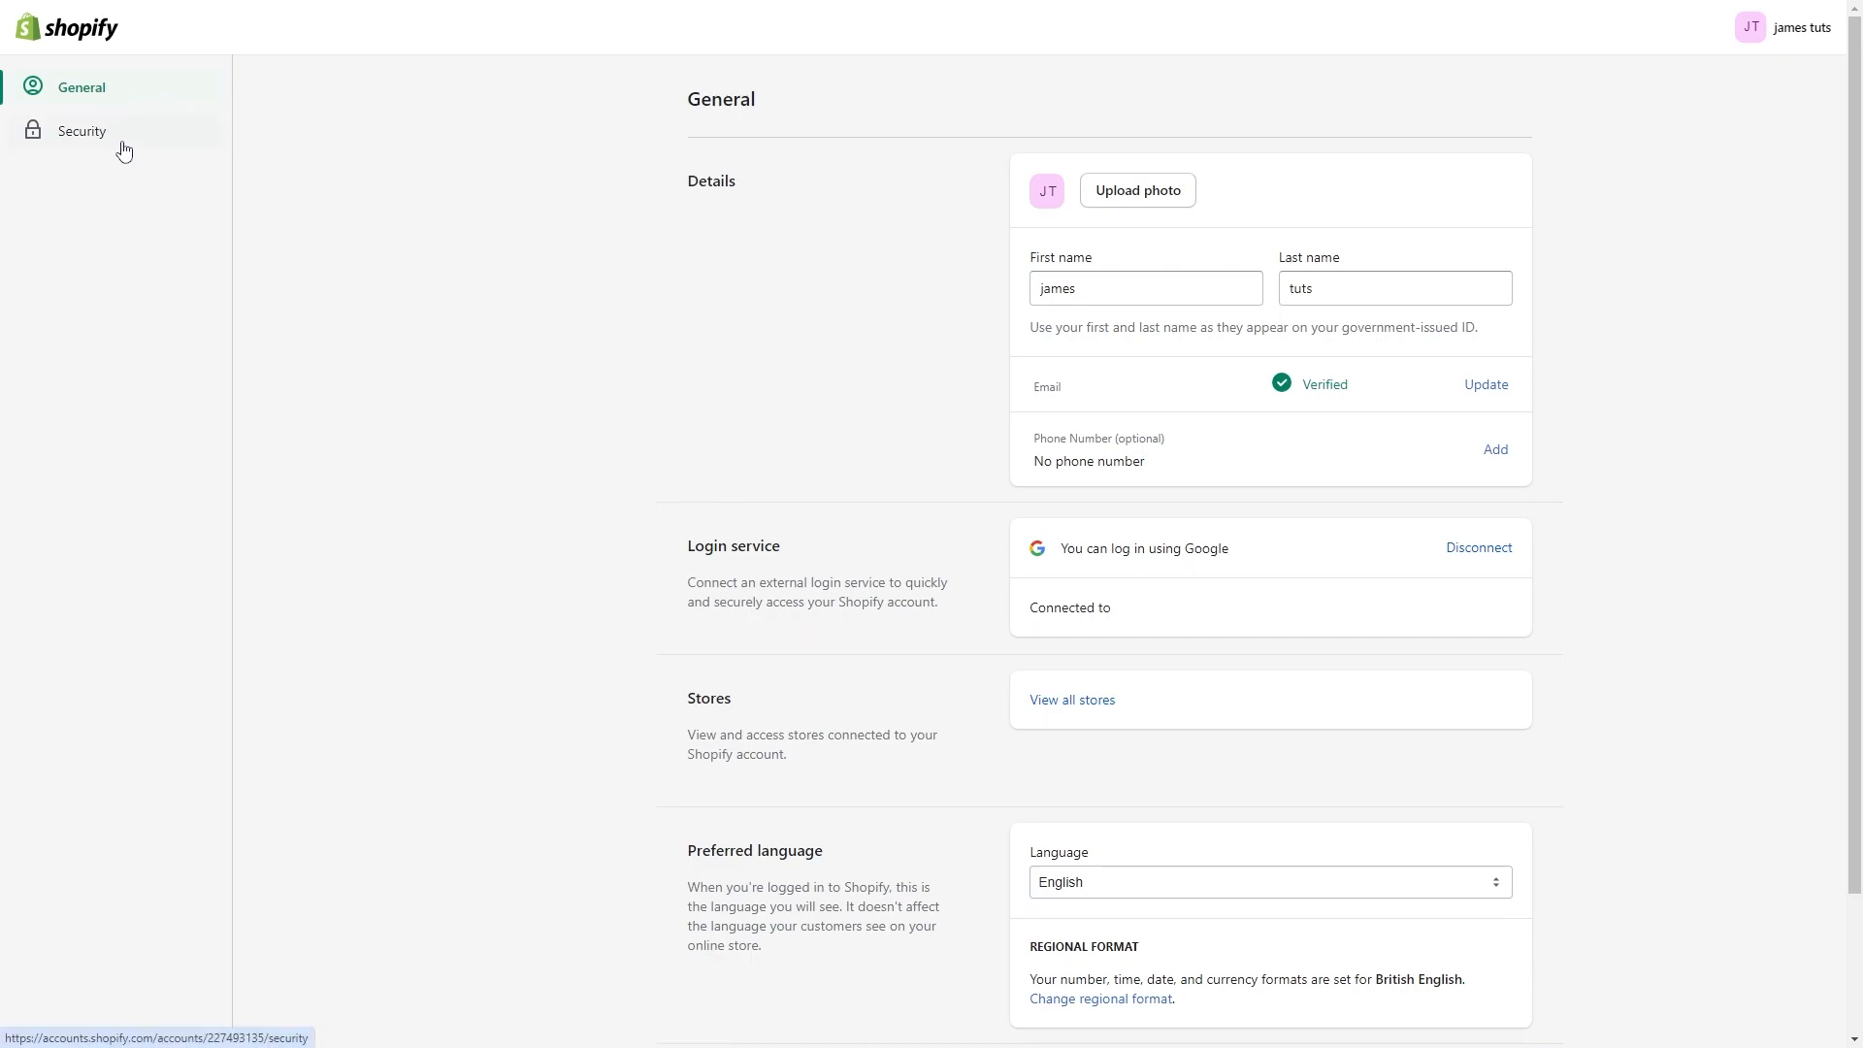
Review account Security: two-step authentication off and one logged-in Chrome on Windows device.
click(82, 132)
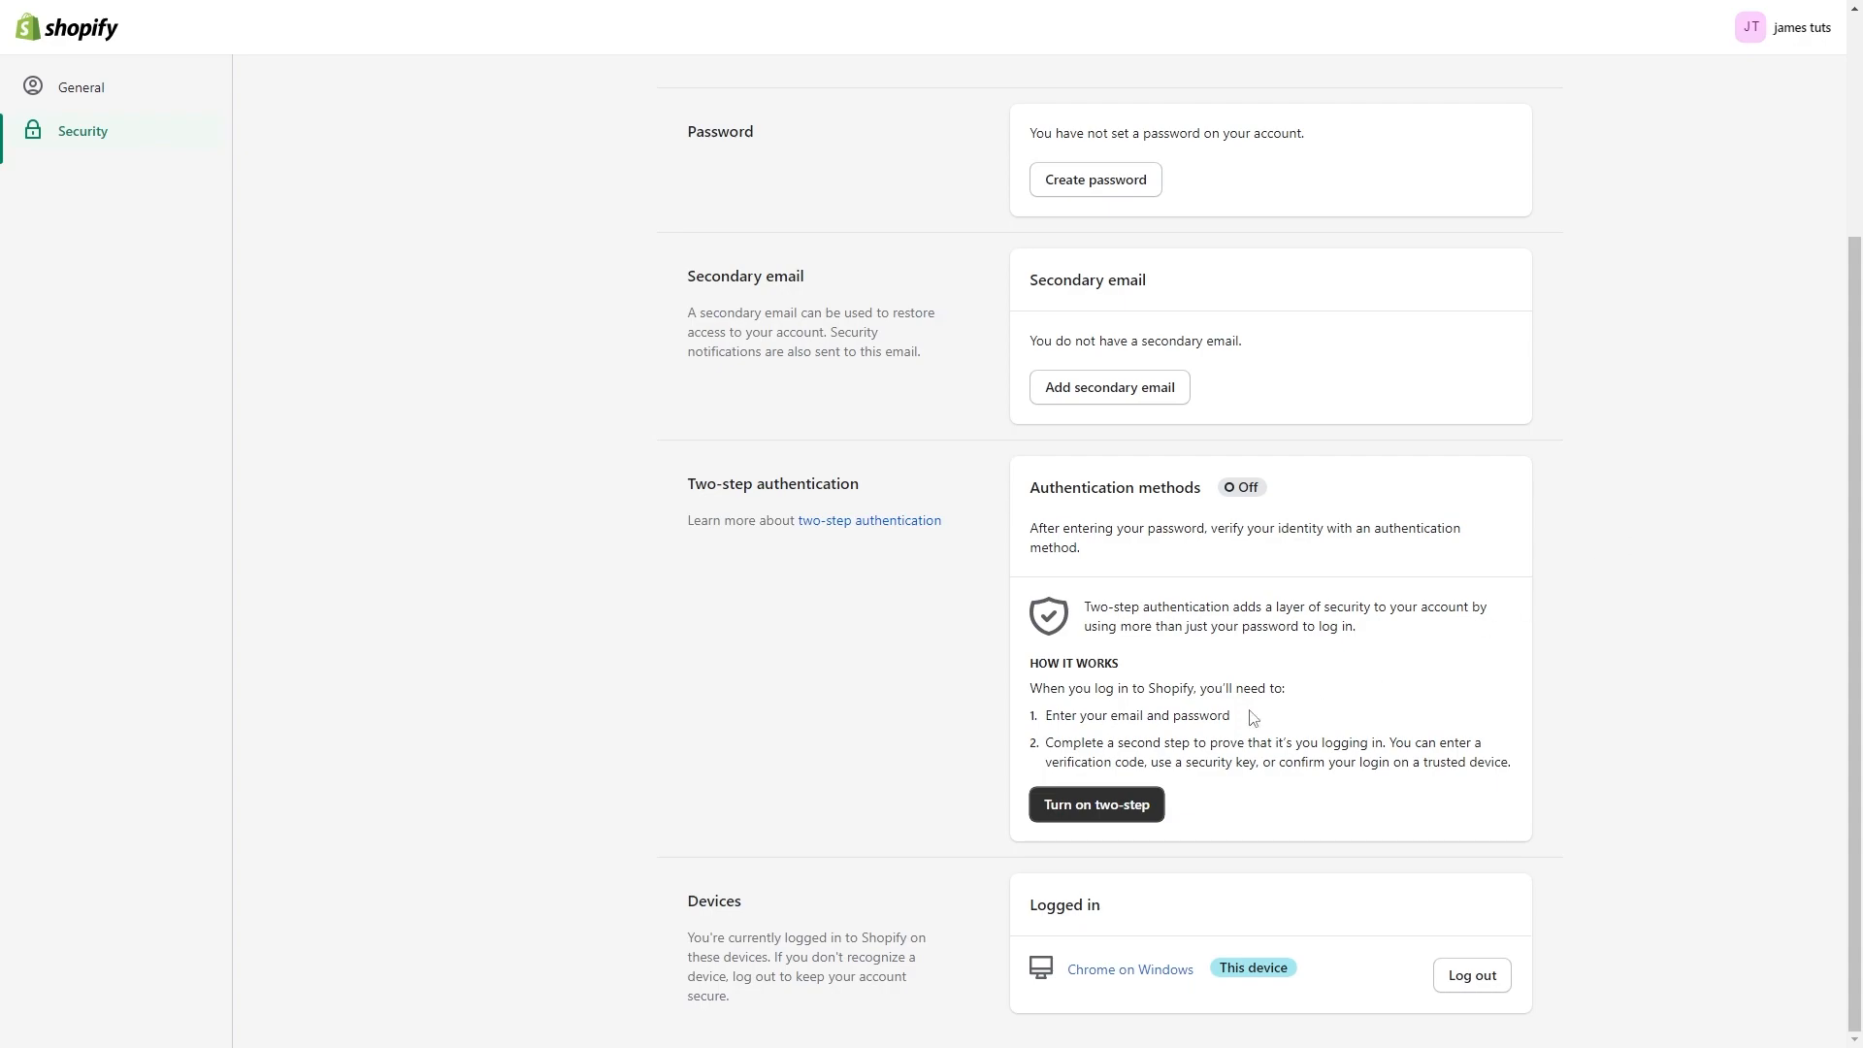
double_click(722, 901)
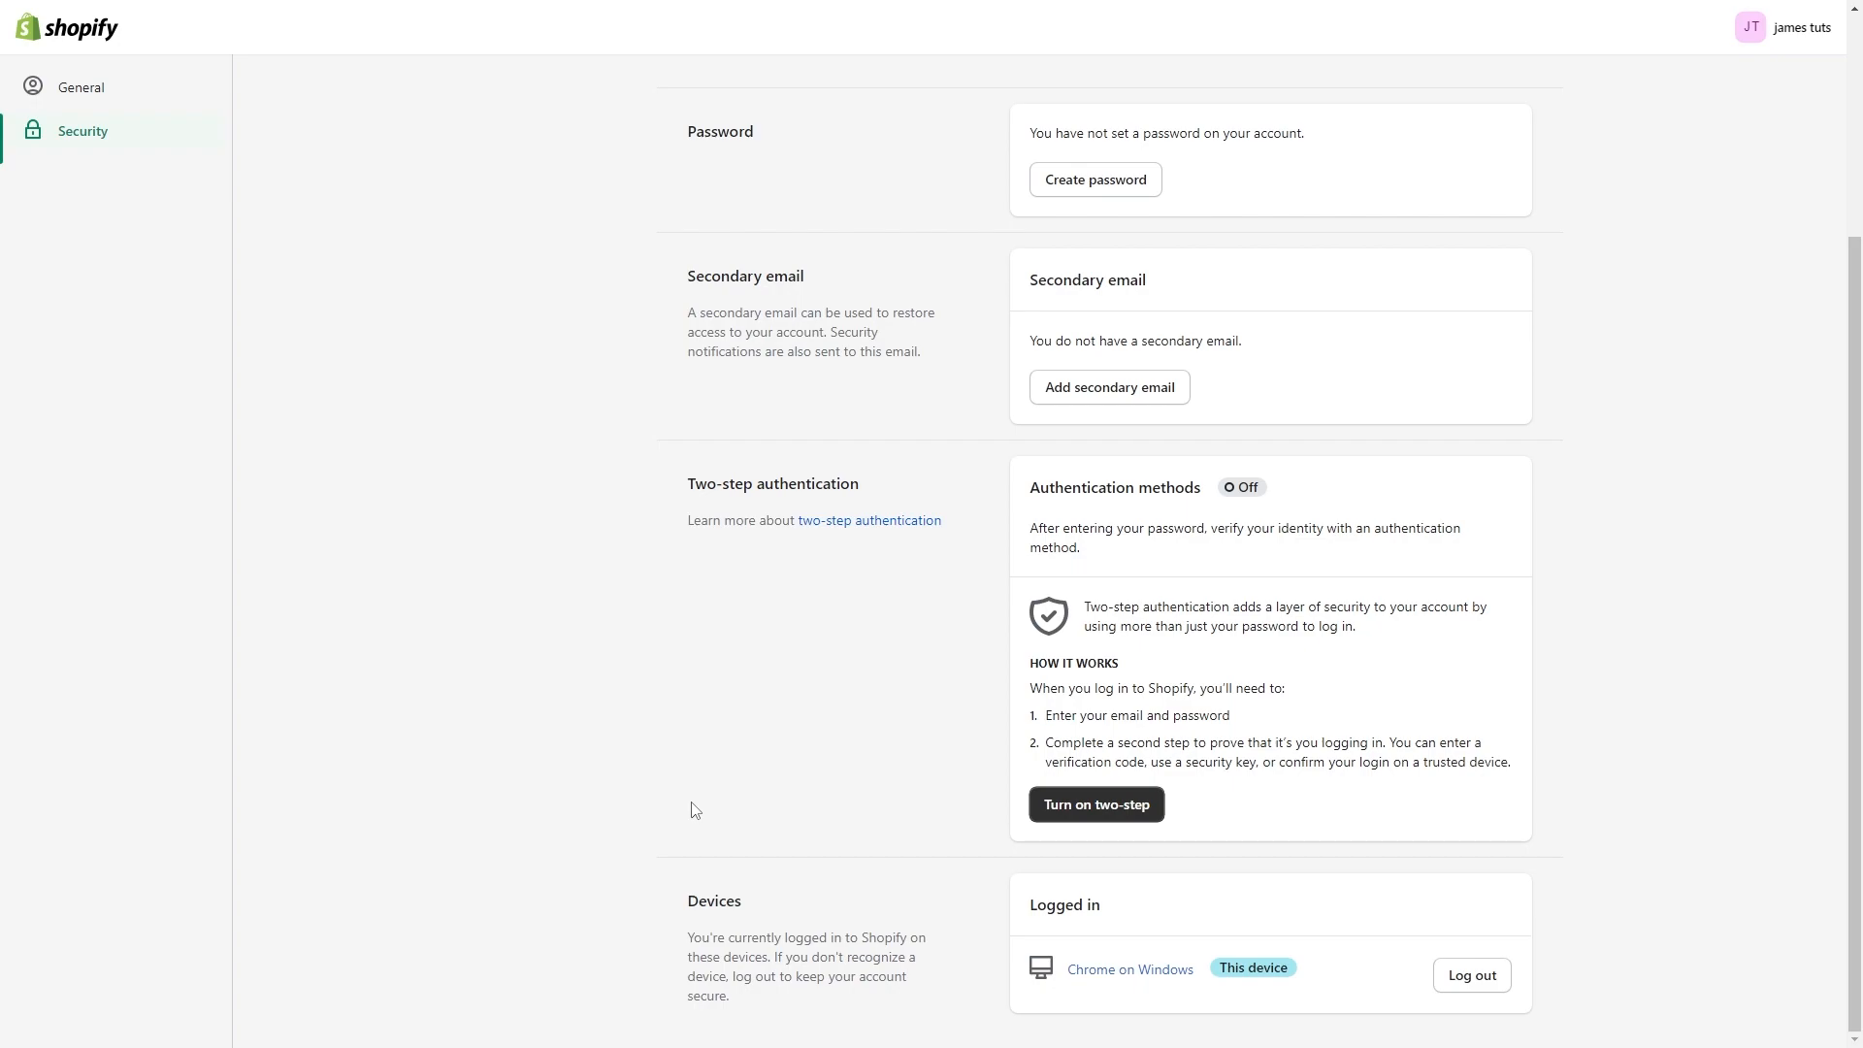
mouse_move(796, 835)
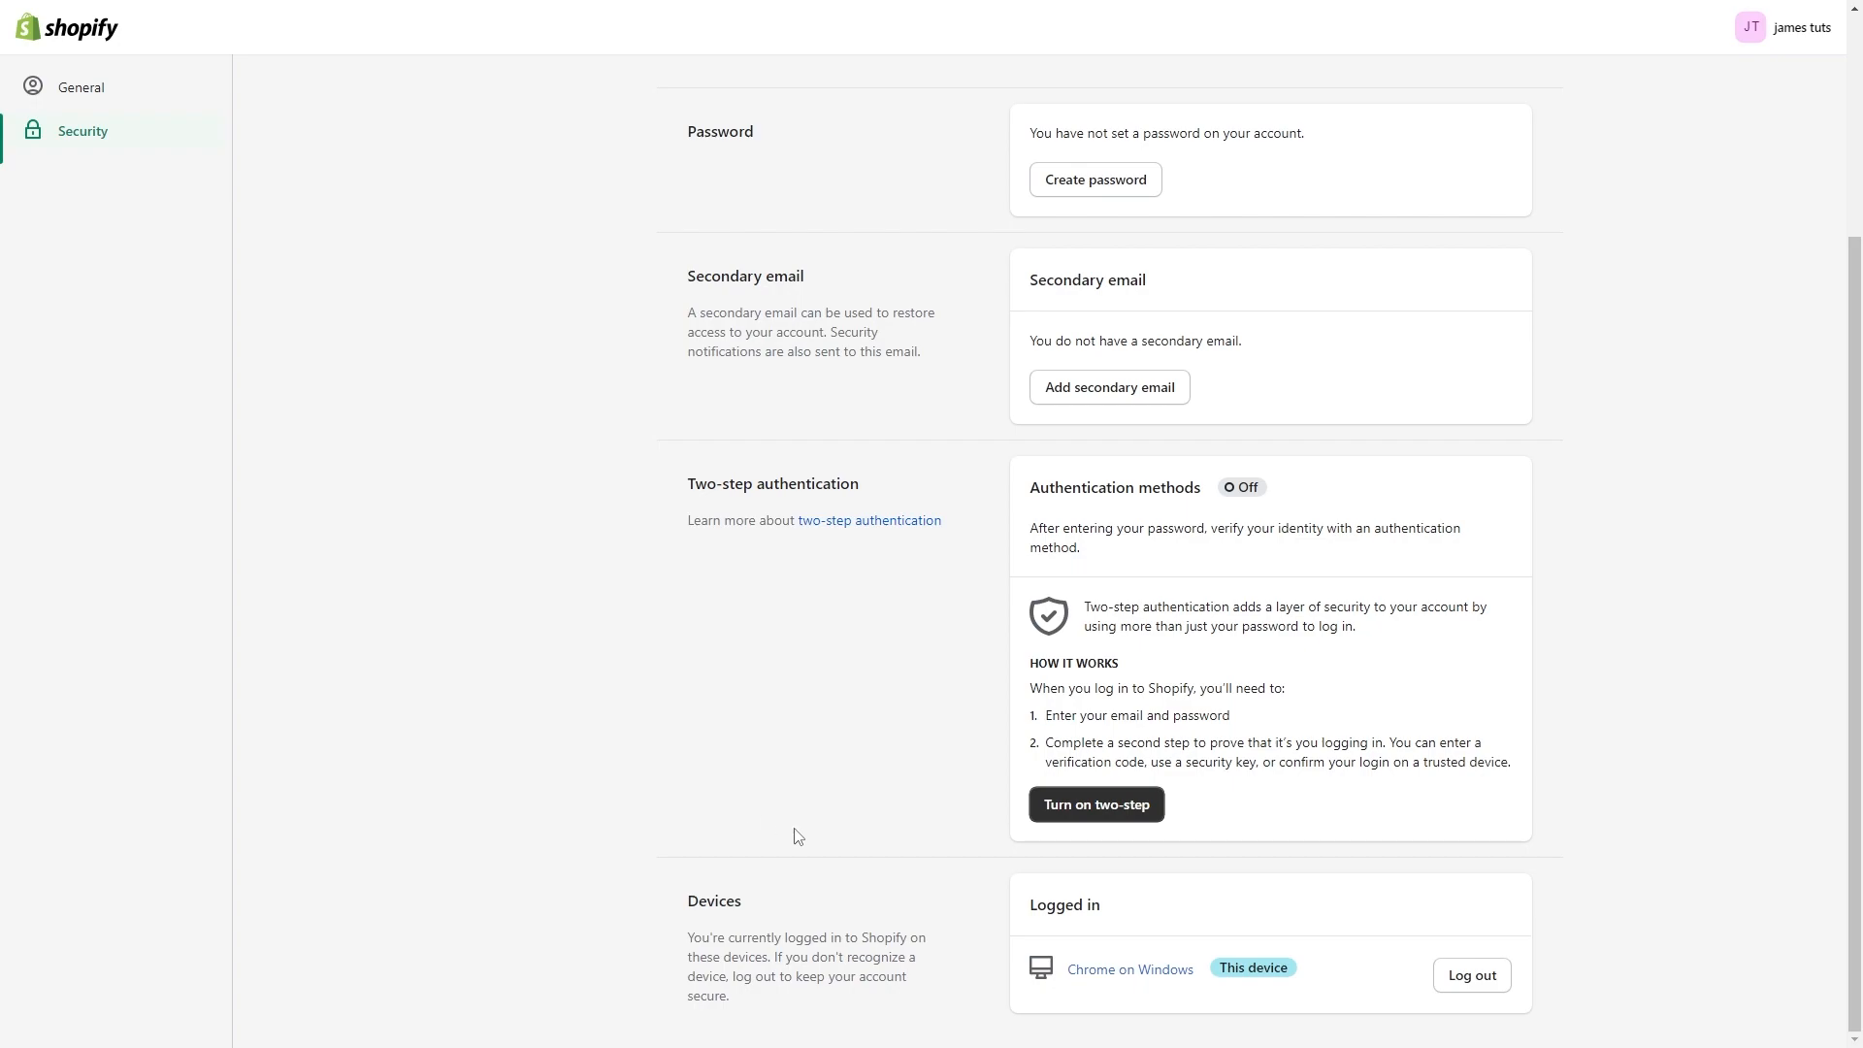
mouse_move(1141, 924)
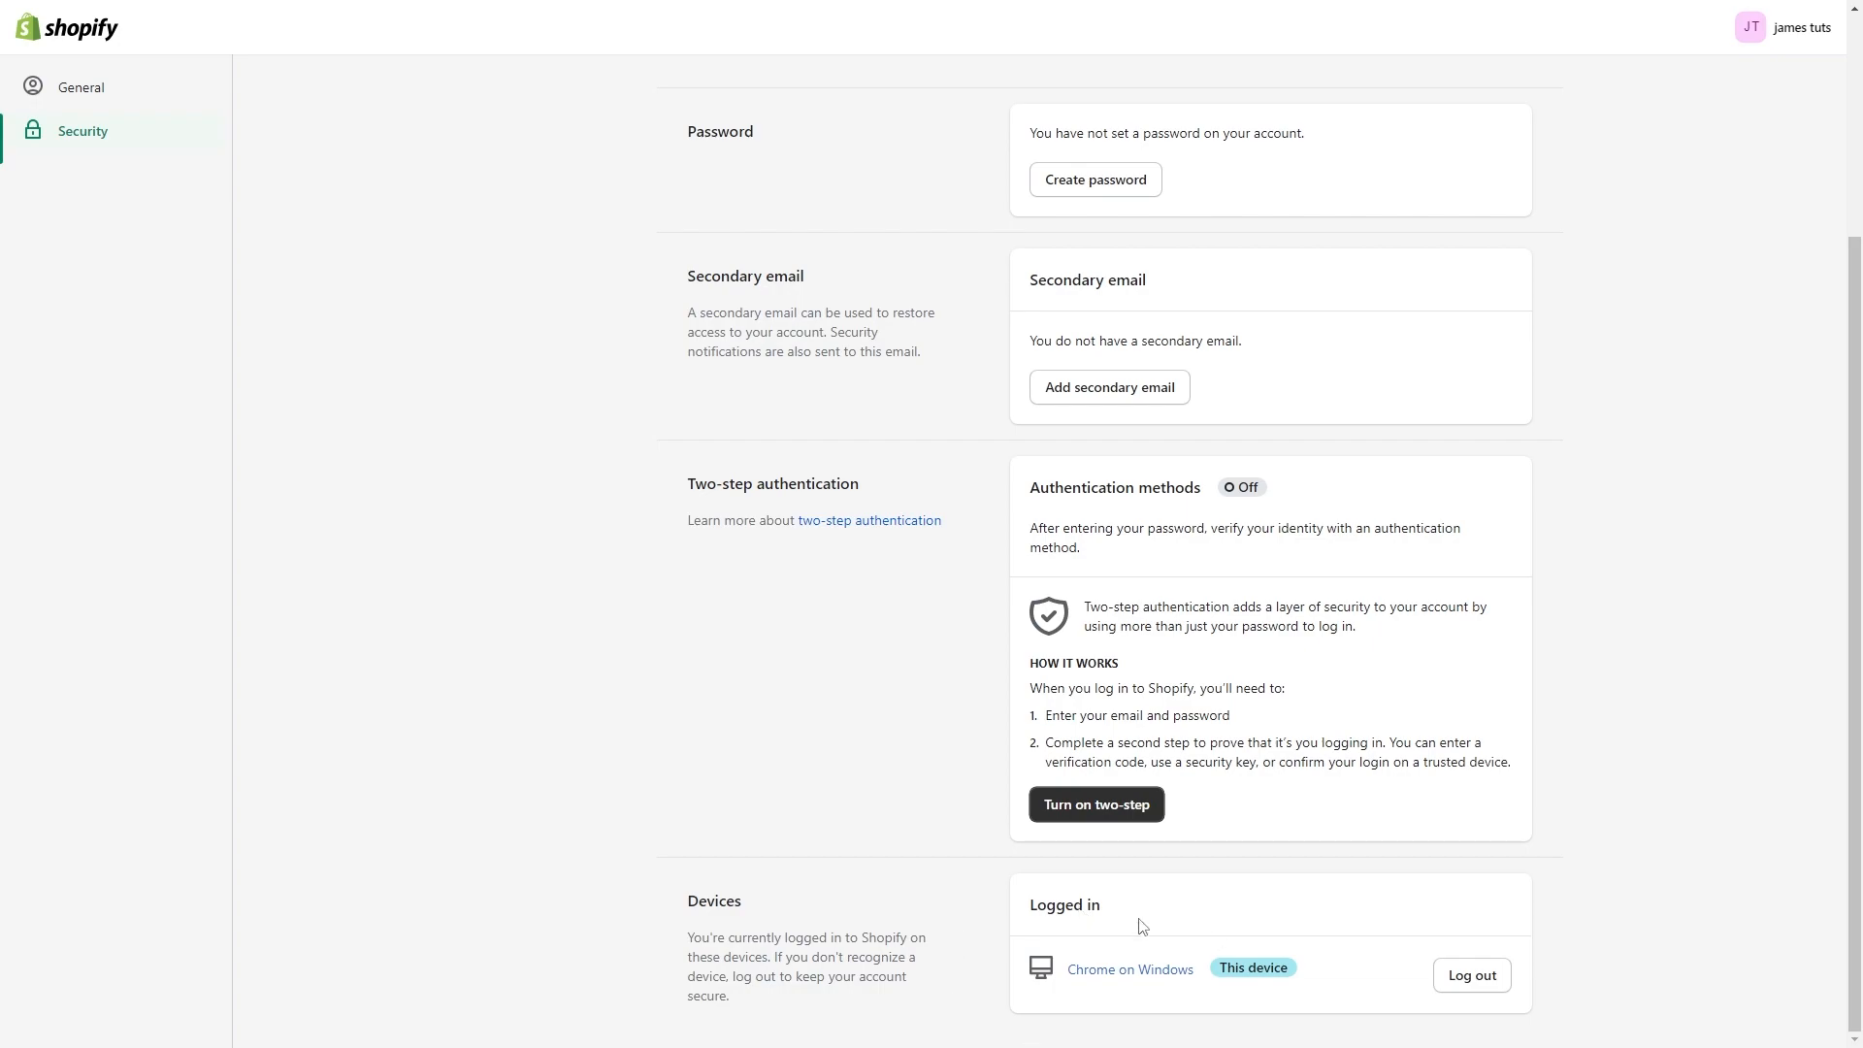
double_click(1252, 966)
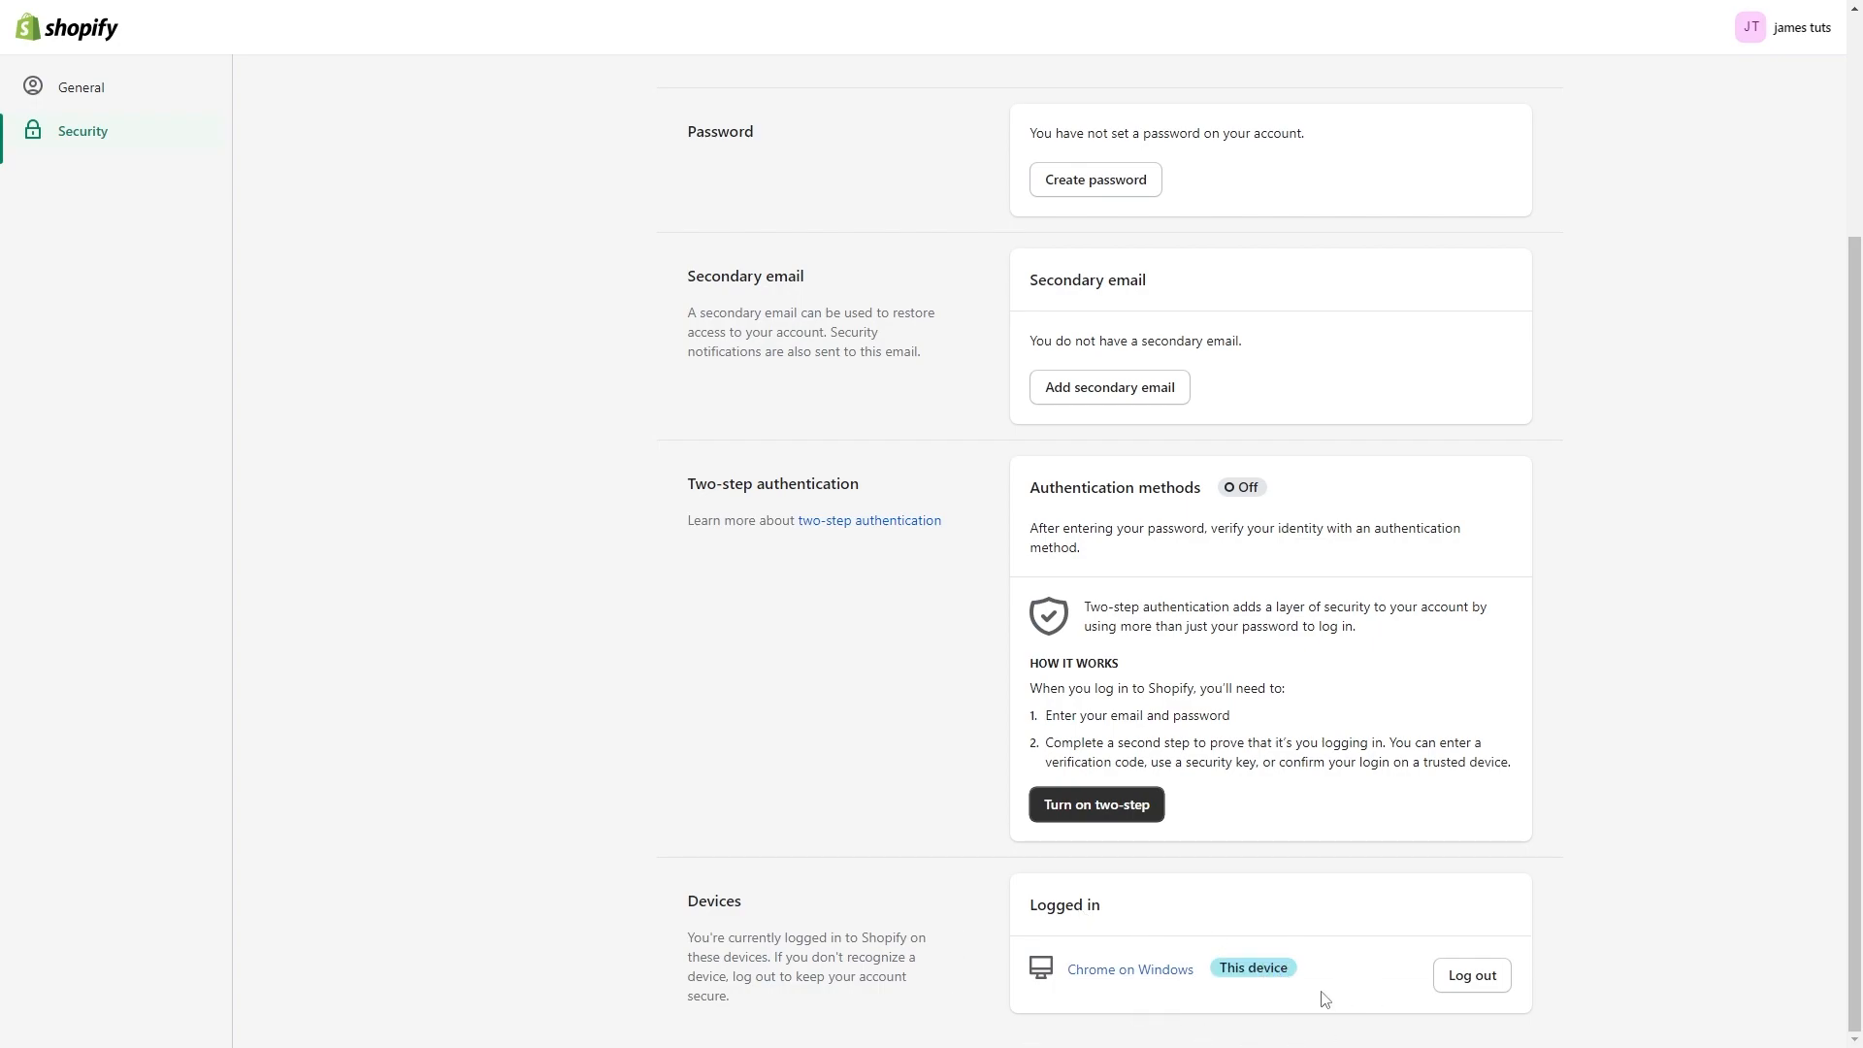
mouse_move(1269, 951)
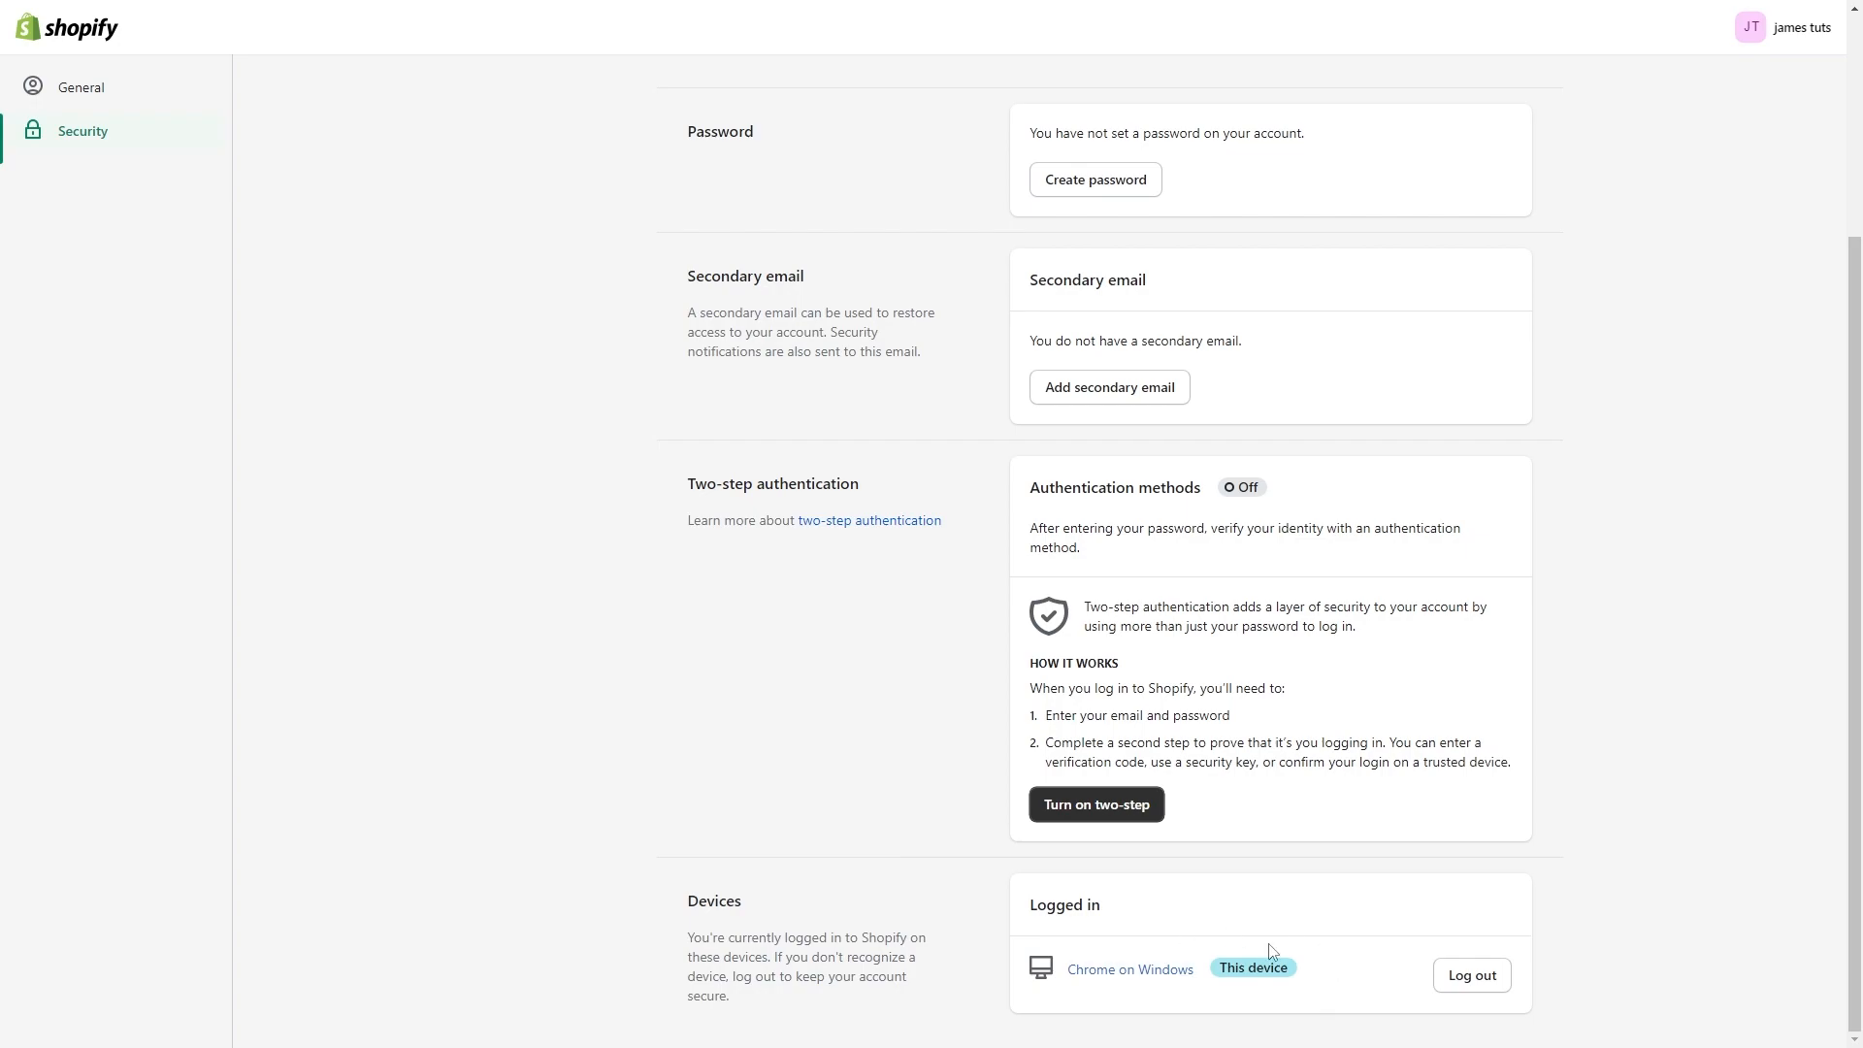
mouse_move(1337, 1002)
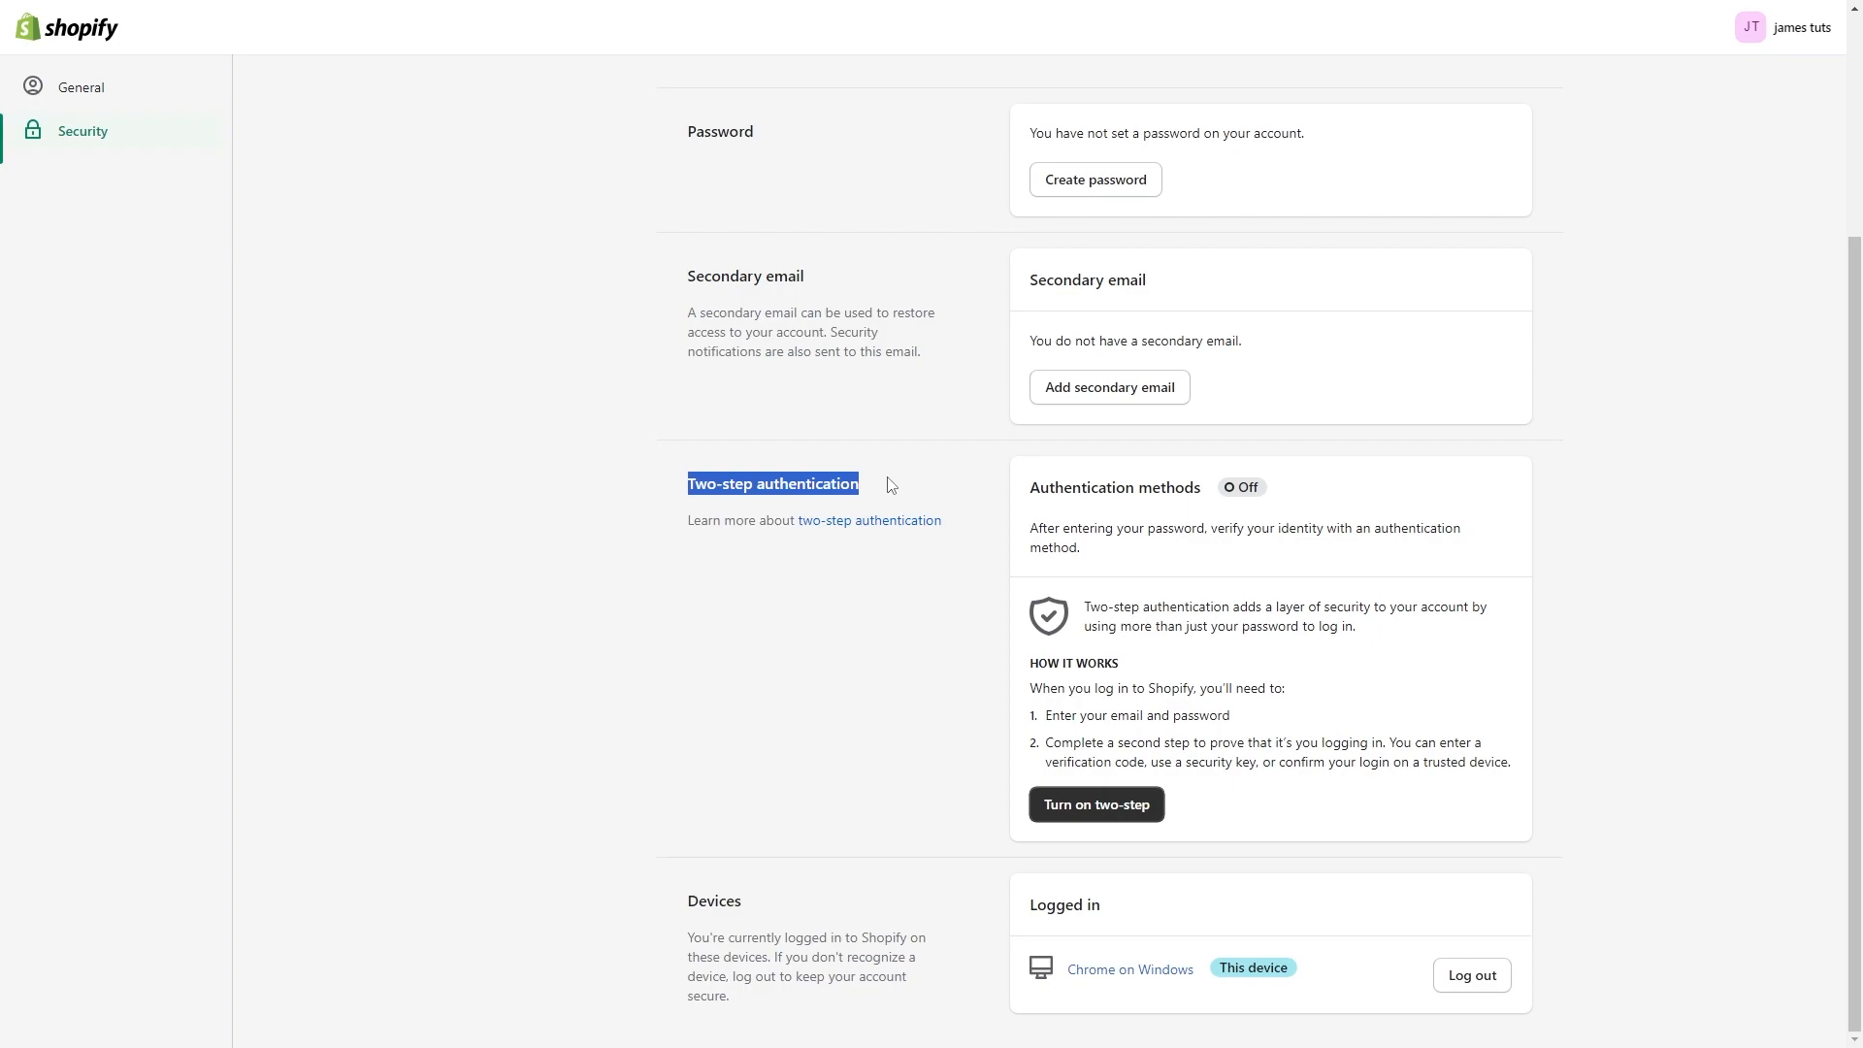
mouse_move(1248, 518)
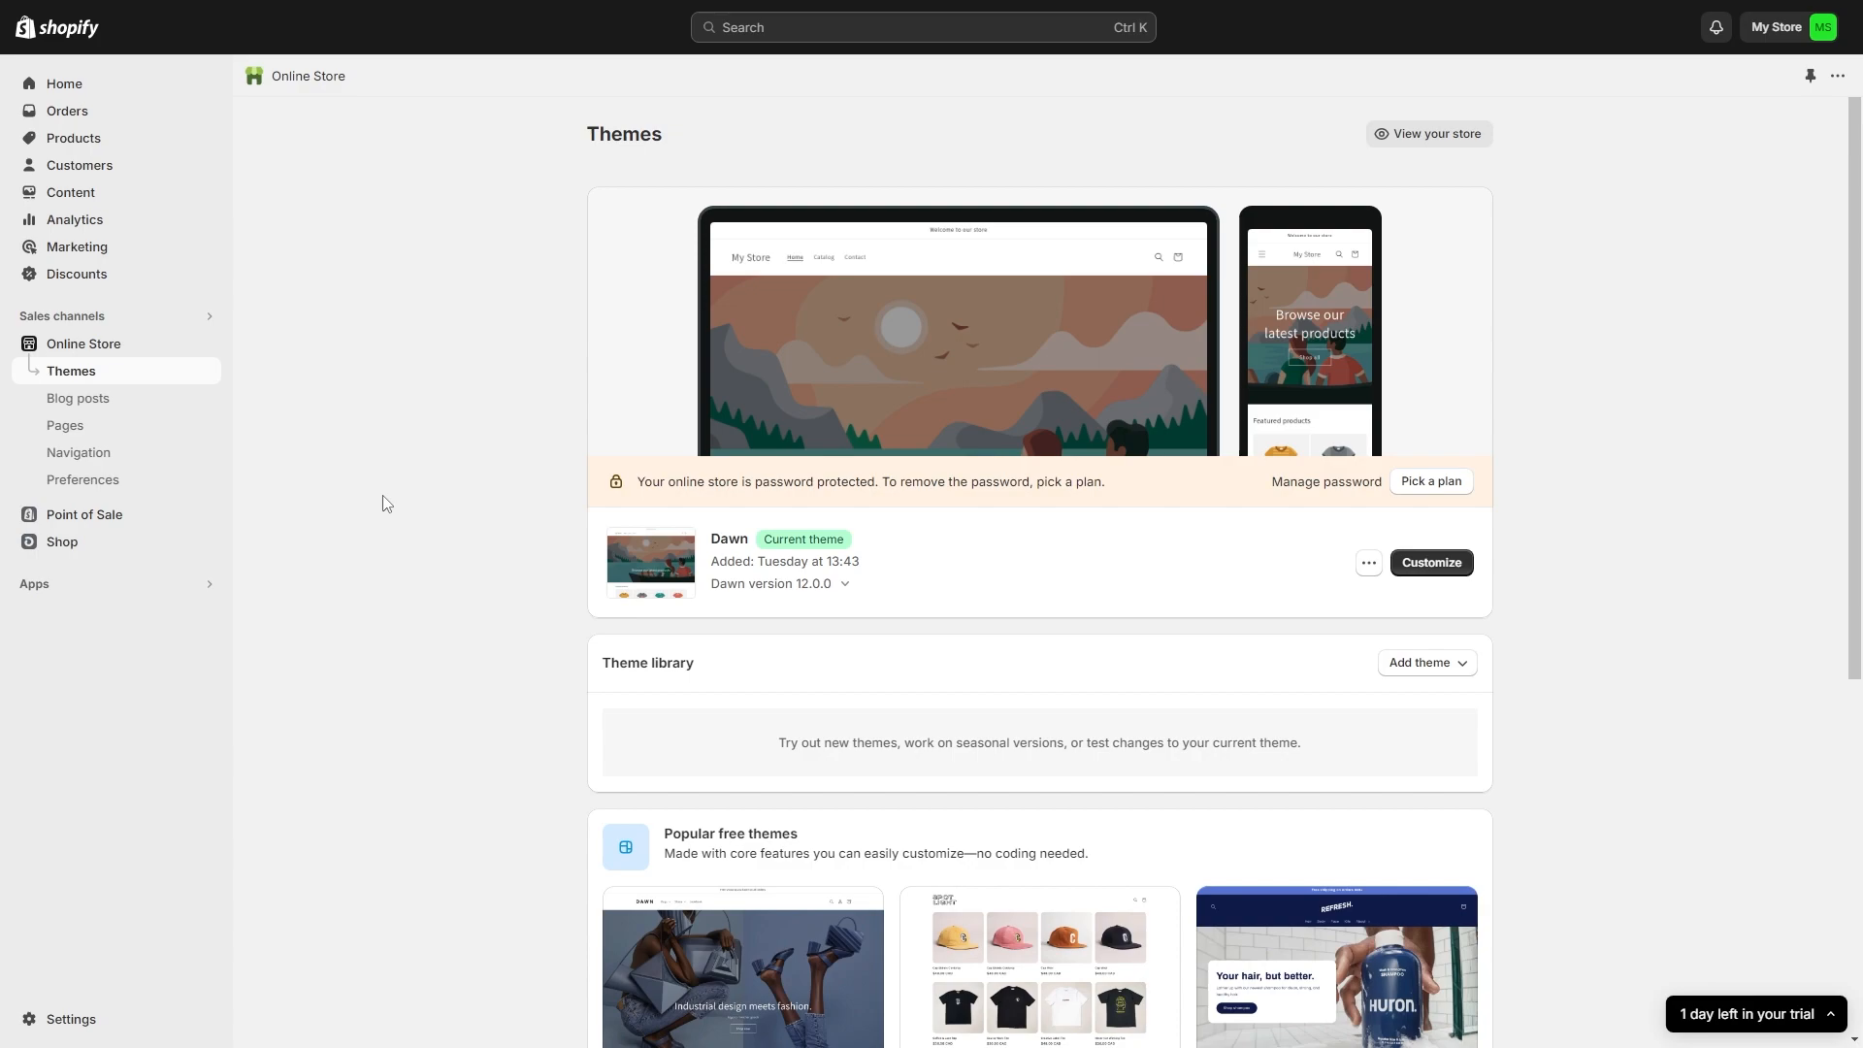
mouse_move(33, 585)
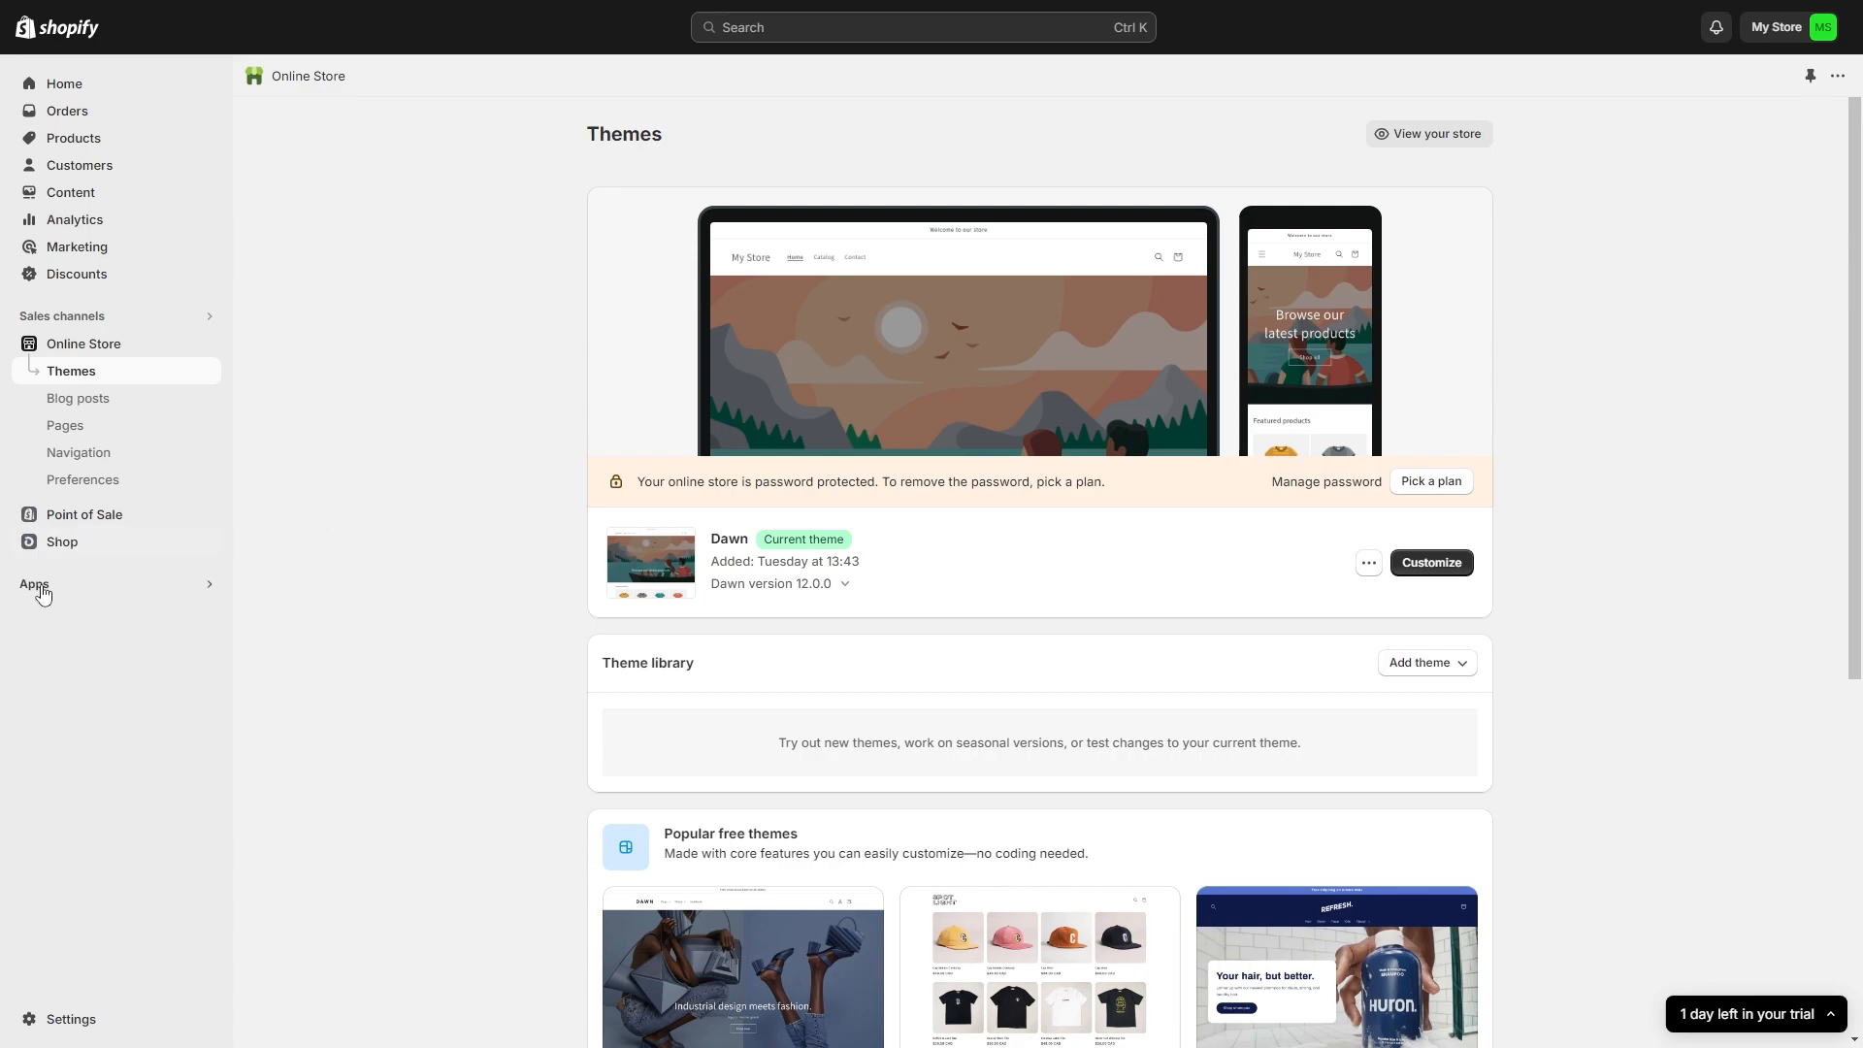
View App and sales channel settings listing the six installed apps, including CJdropshipping, Printify and AutoDS.
click(33, 584)
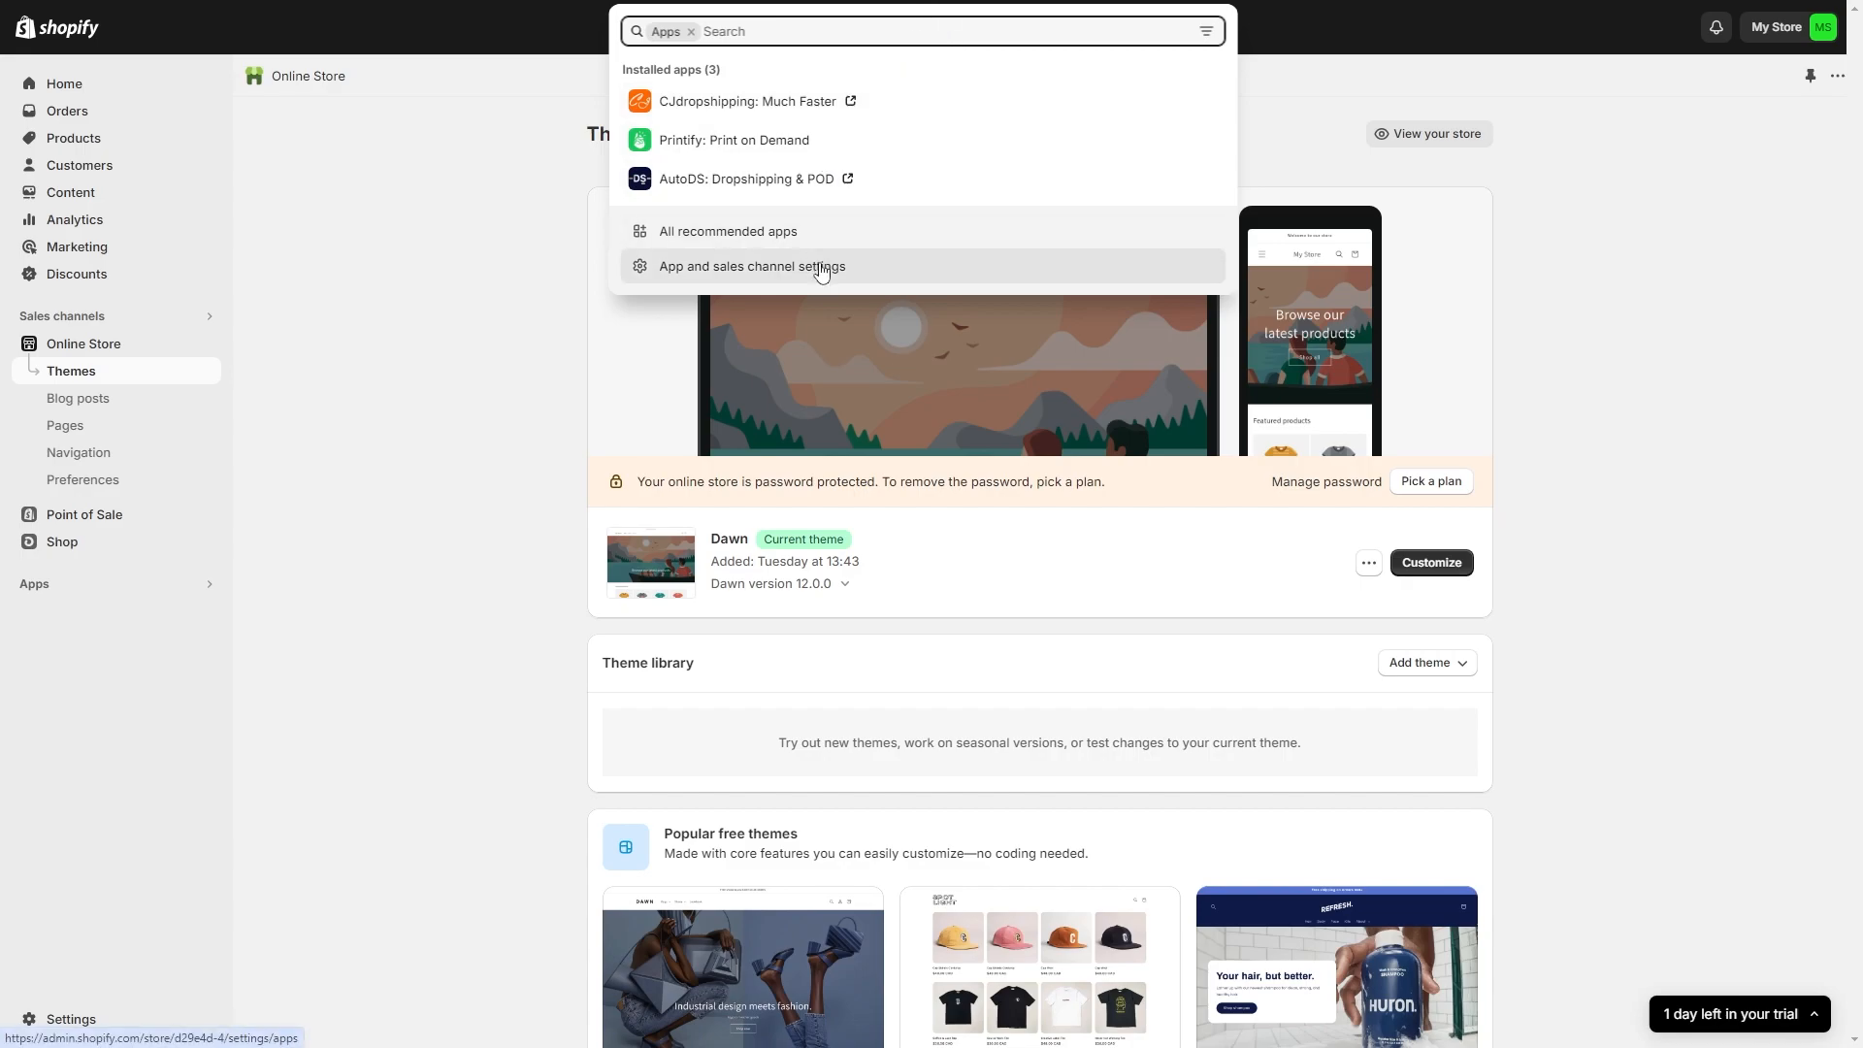
click(751, 266)
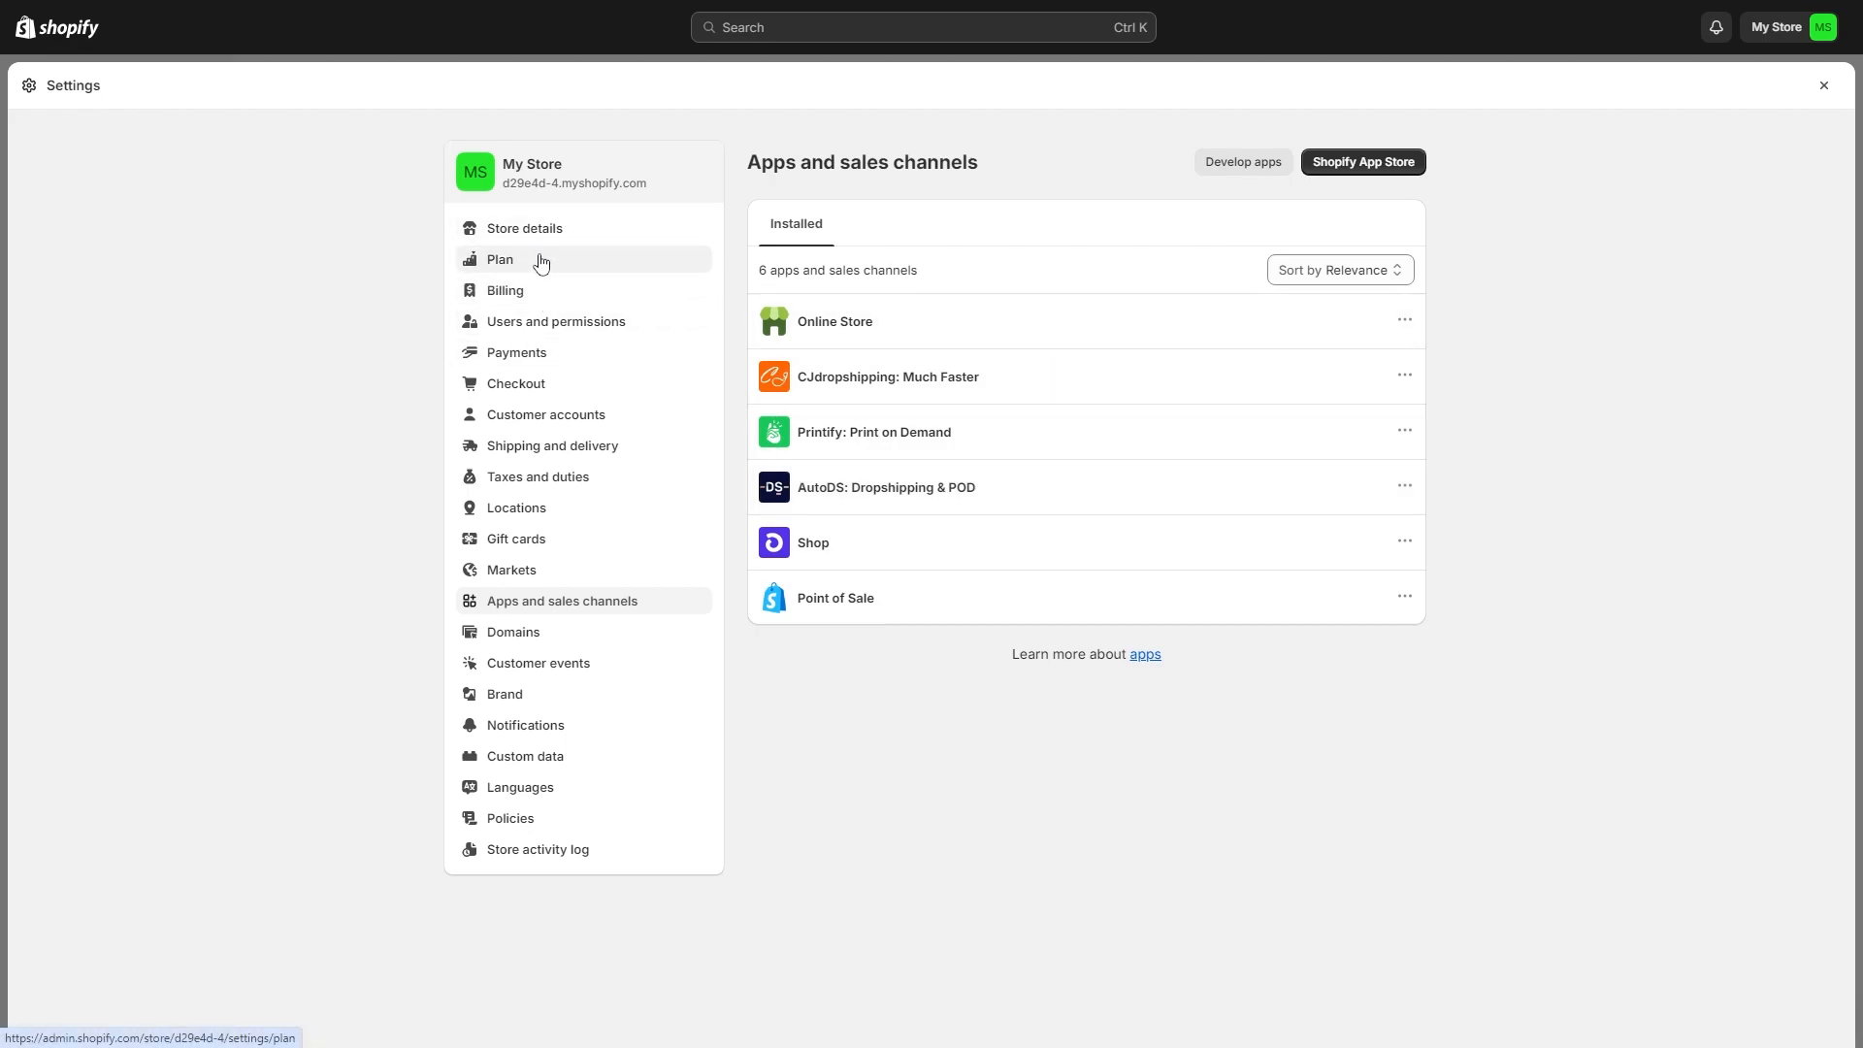
Start deactivating the trial from the store's Plan settings.
click(498, 258)
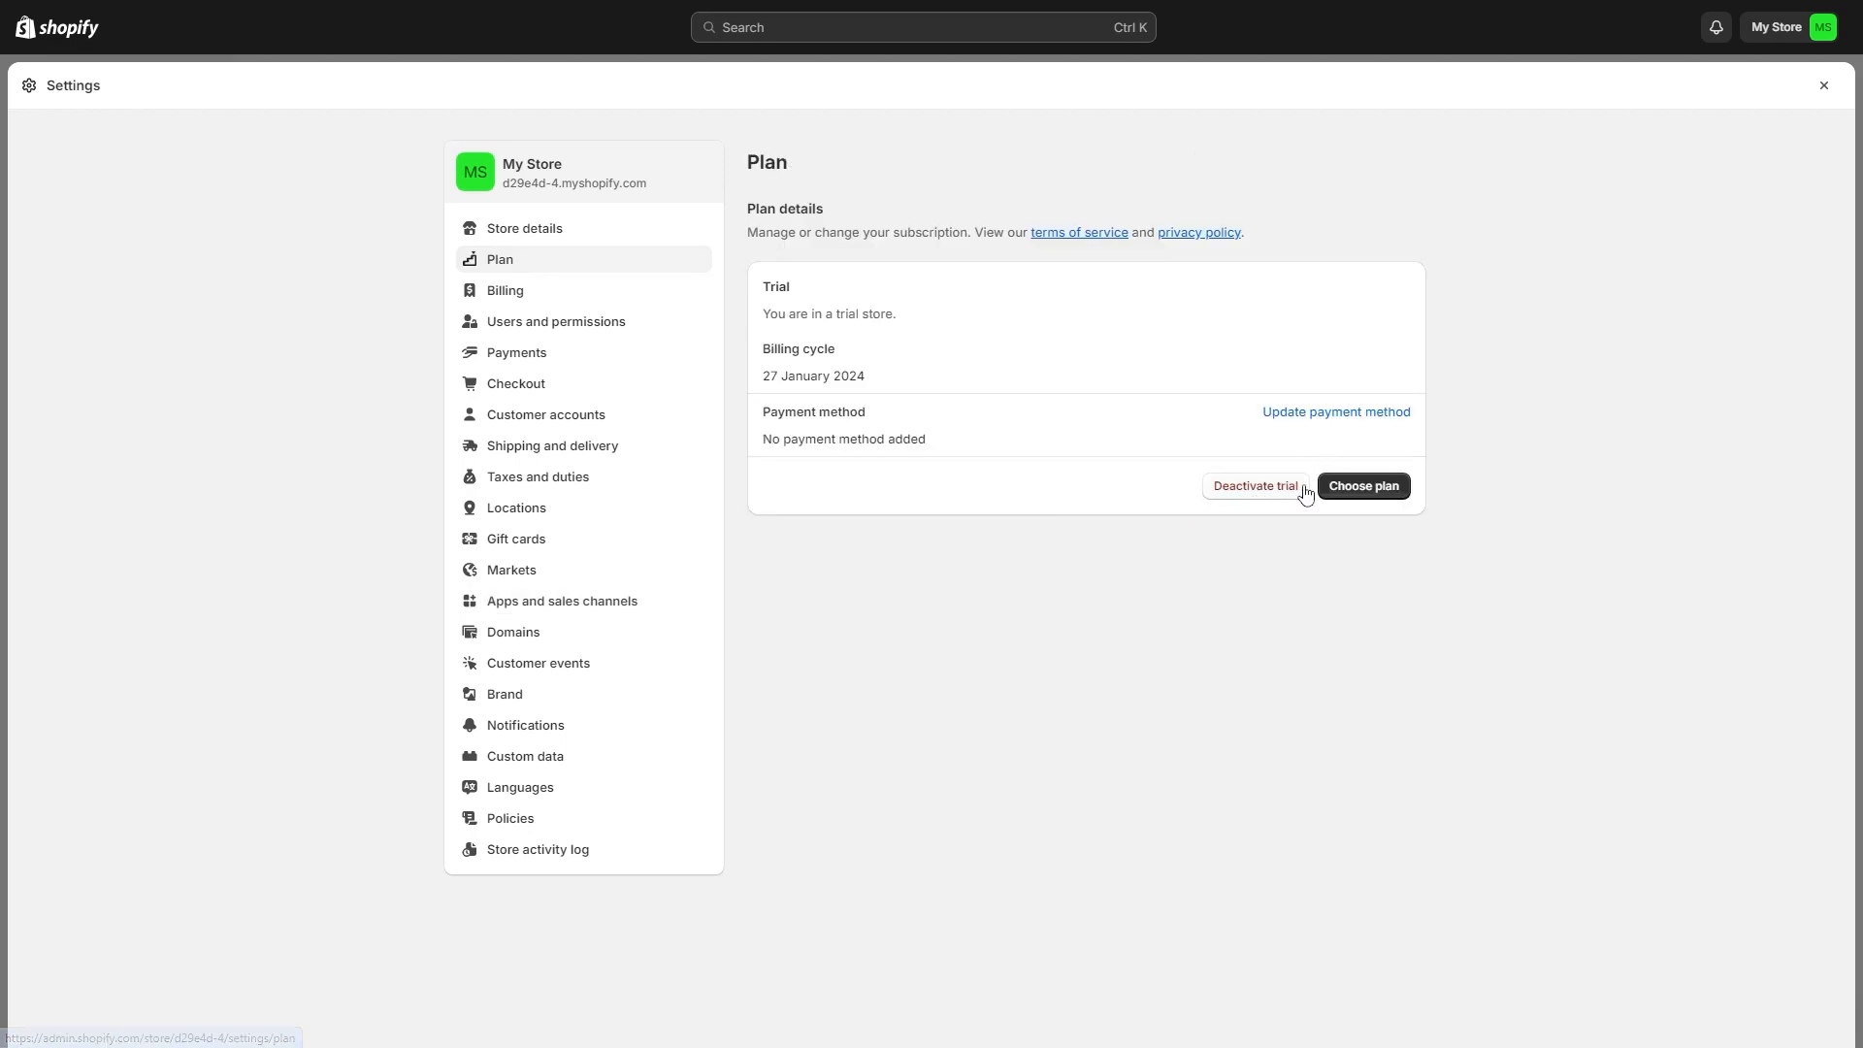
mouse_move(1274, 462)
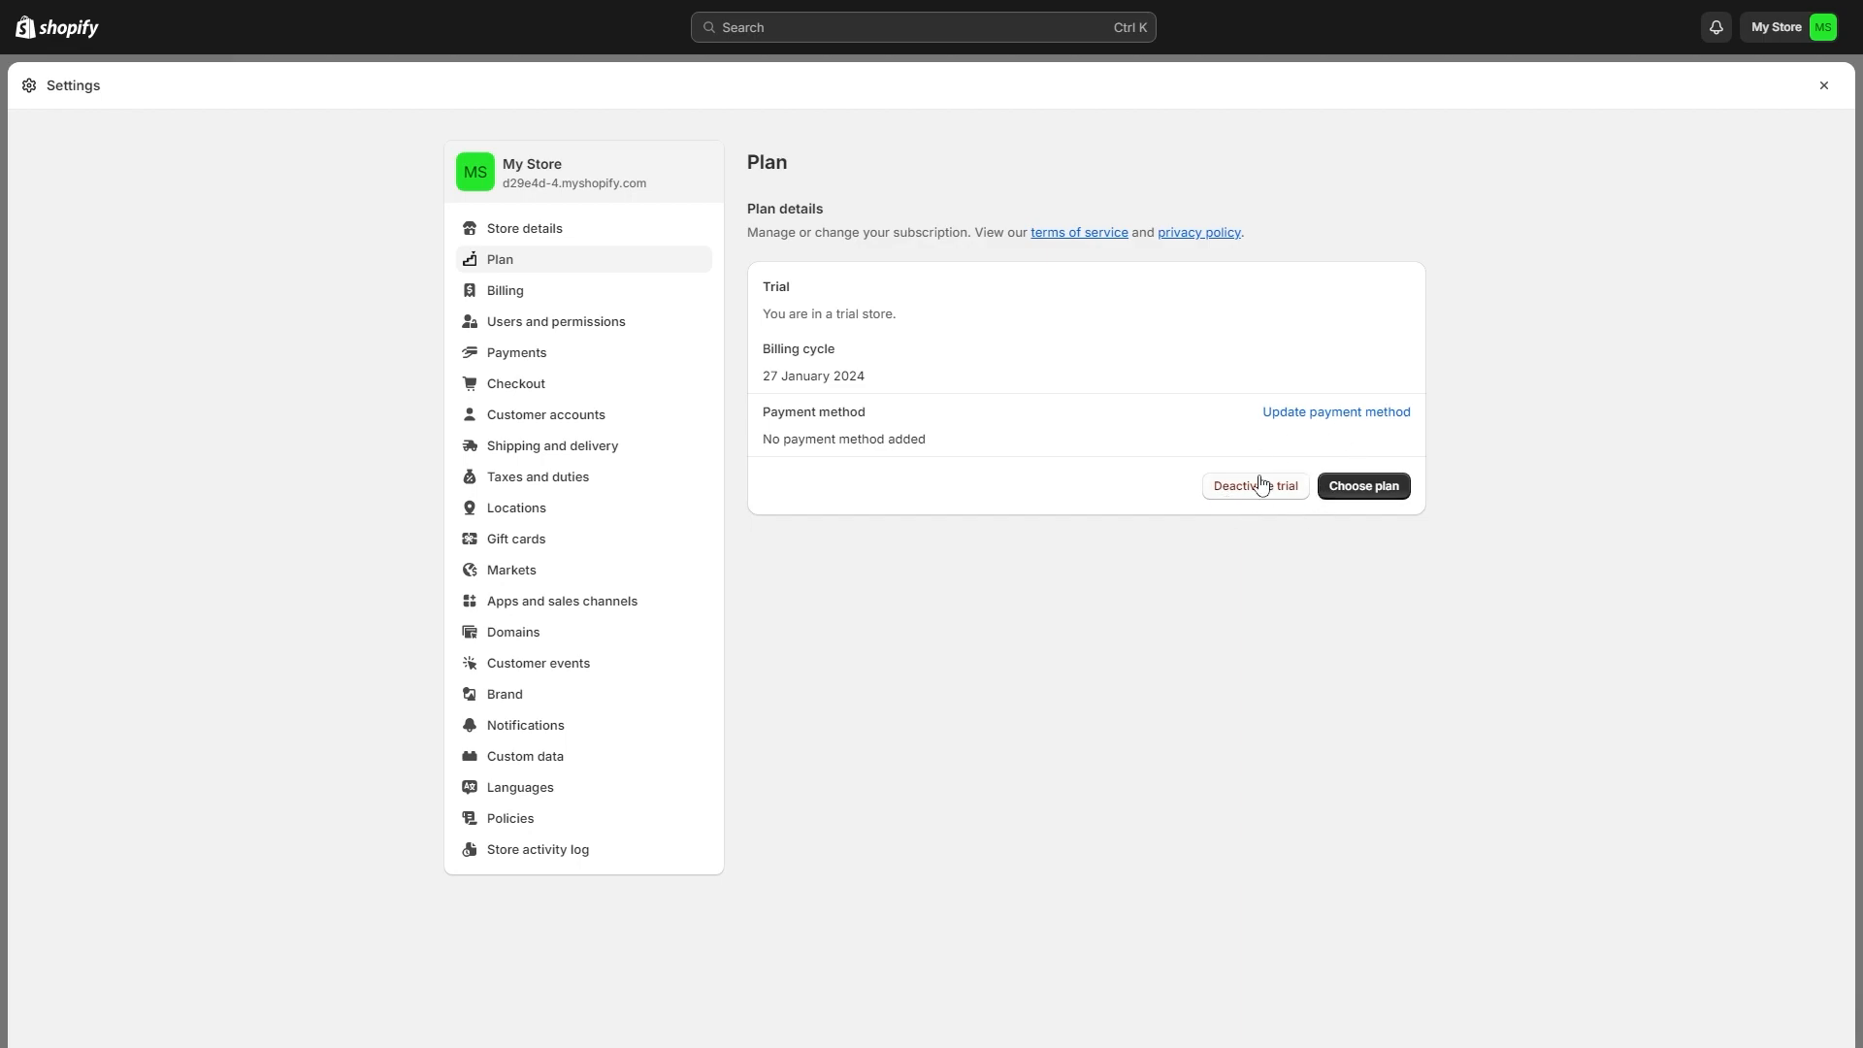
mouse_move(1227, 478)
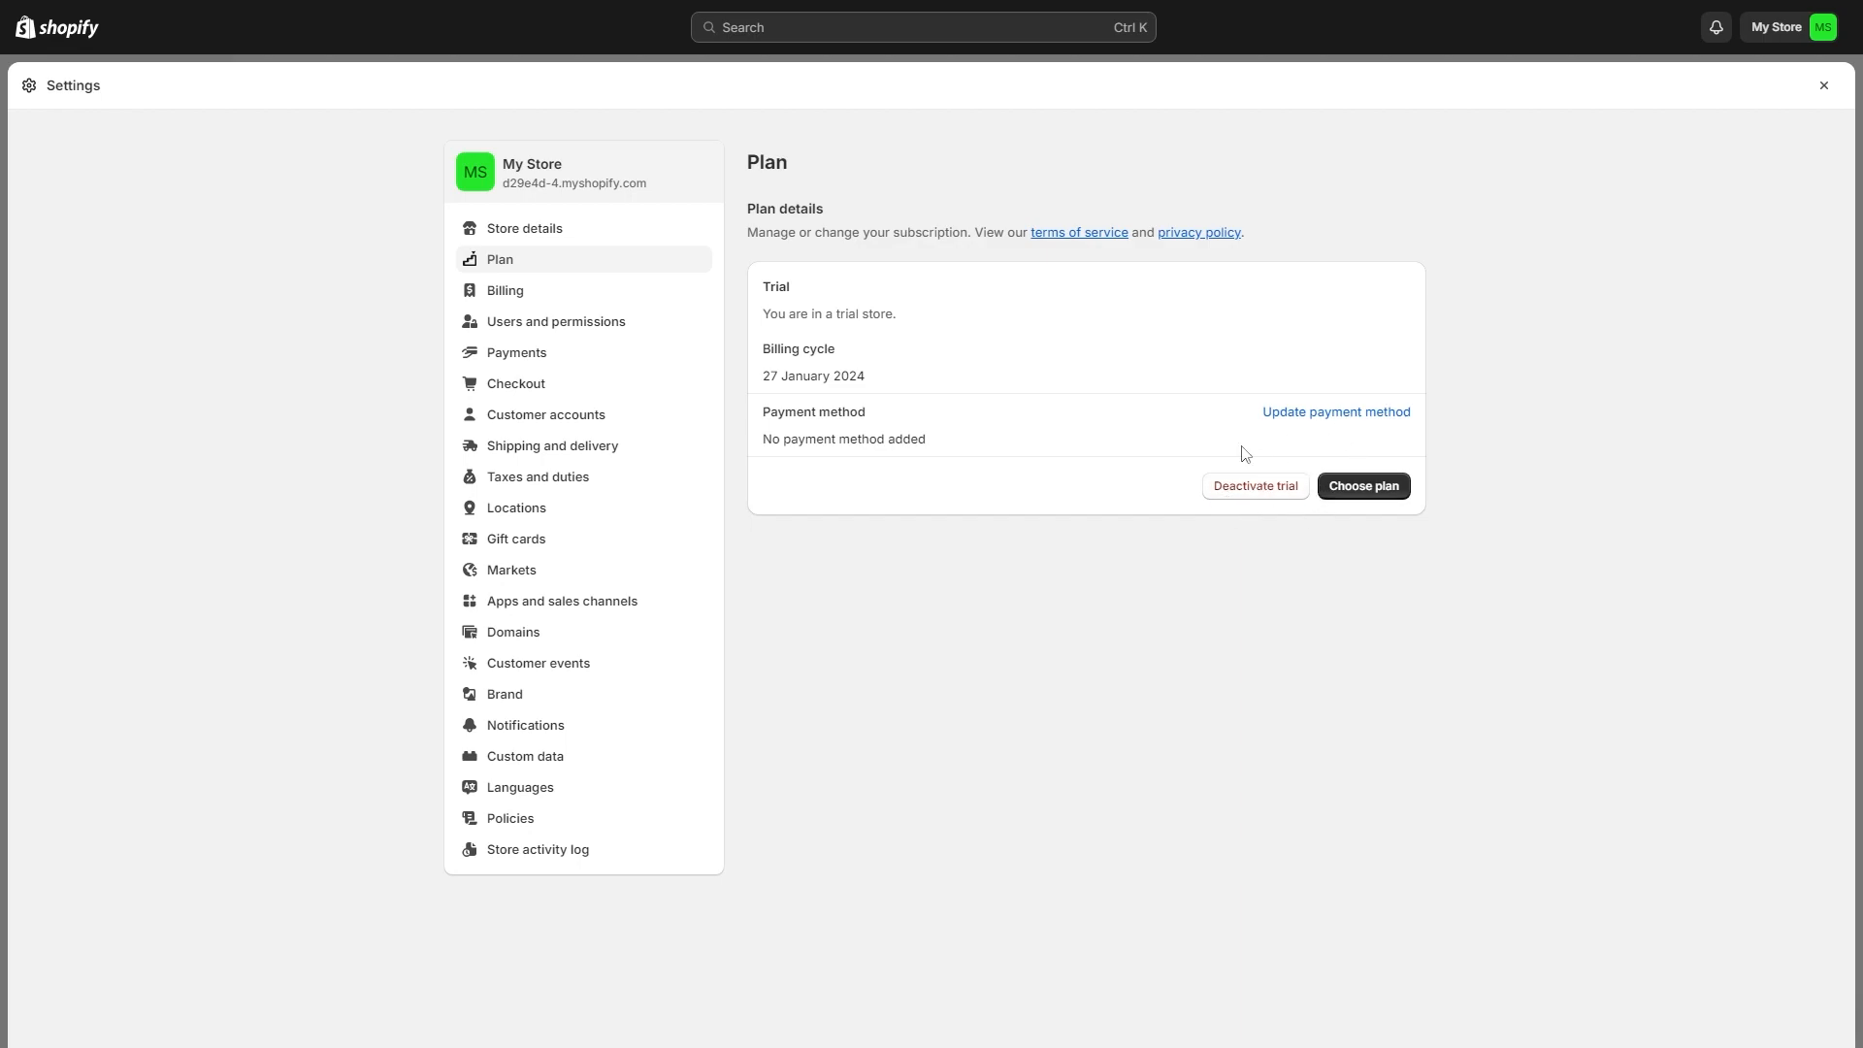
mouse_move(1251, 488)
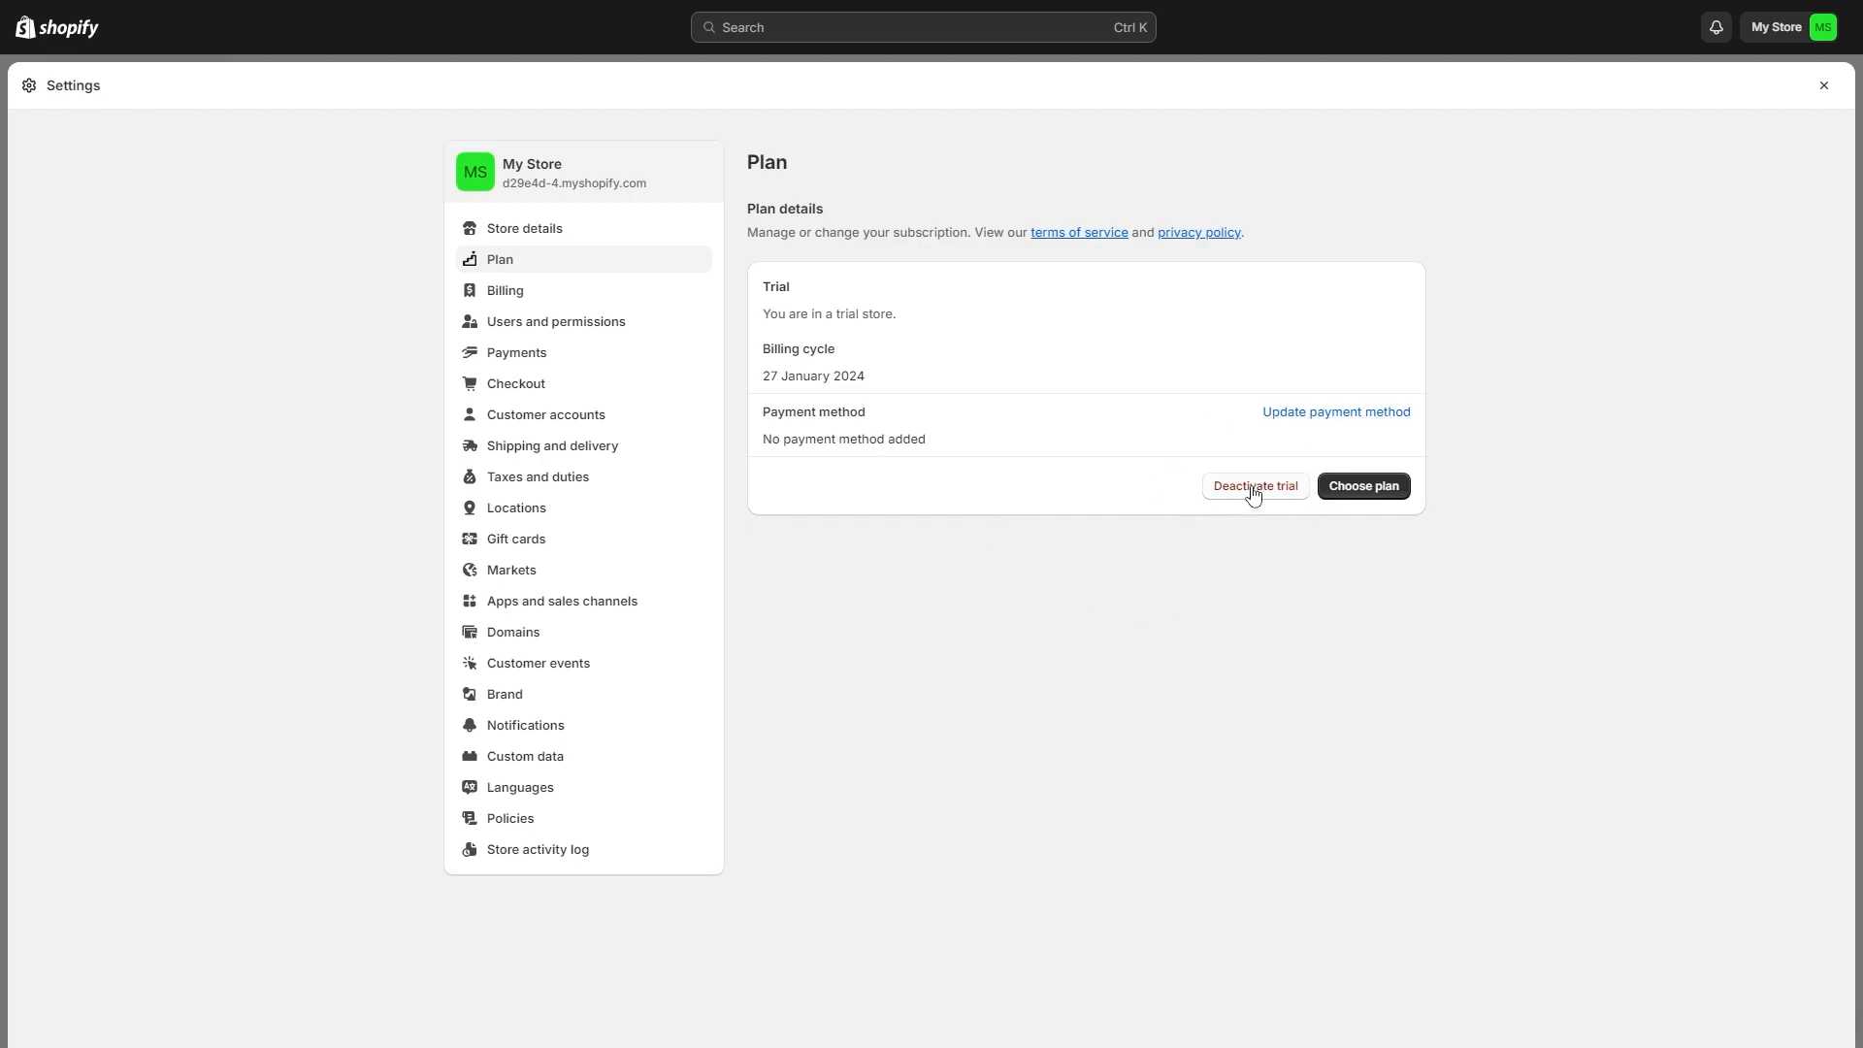
click(1252, 486)
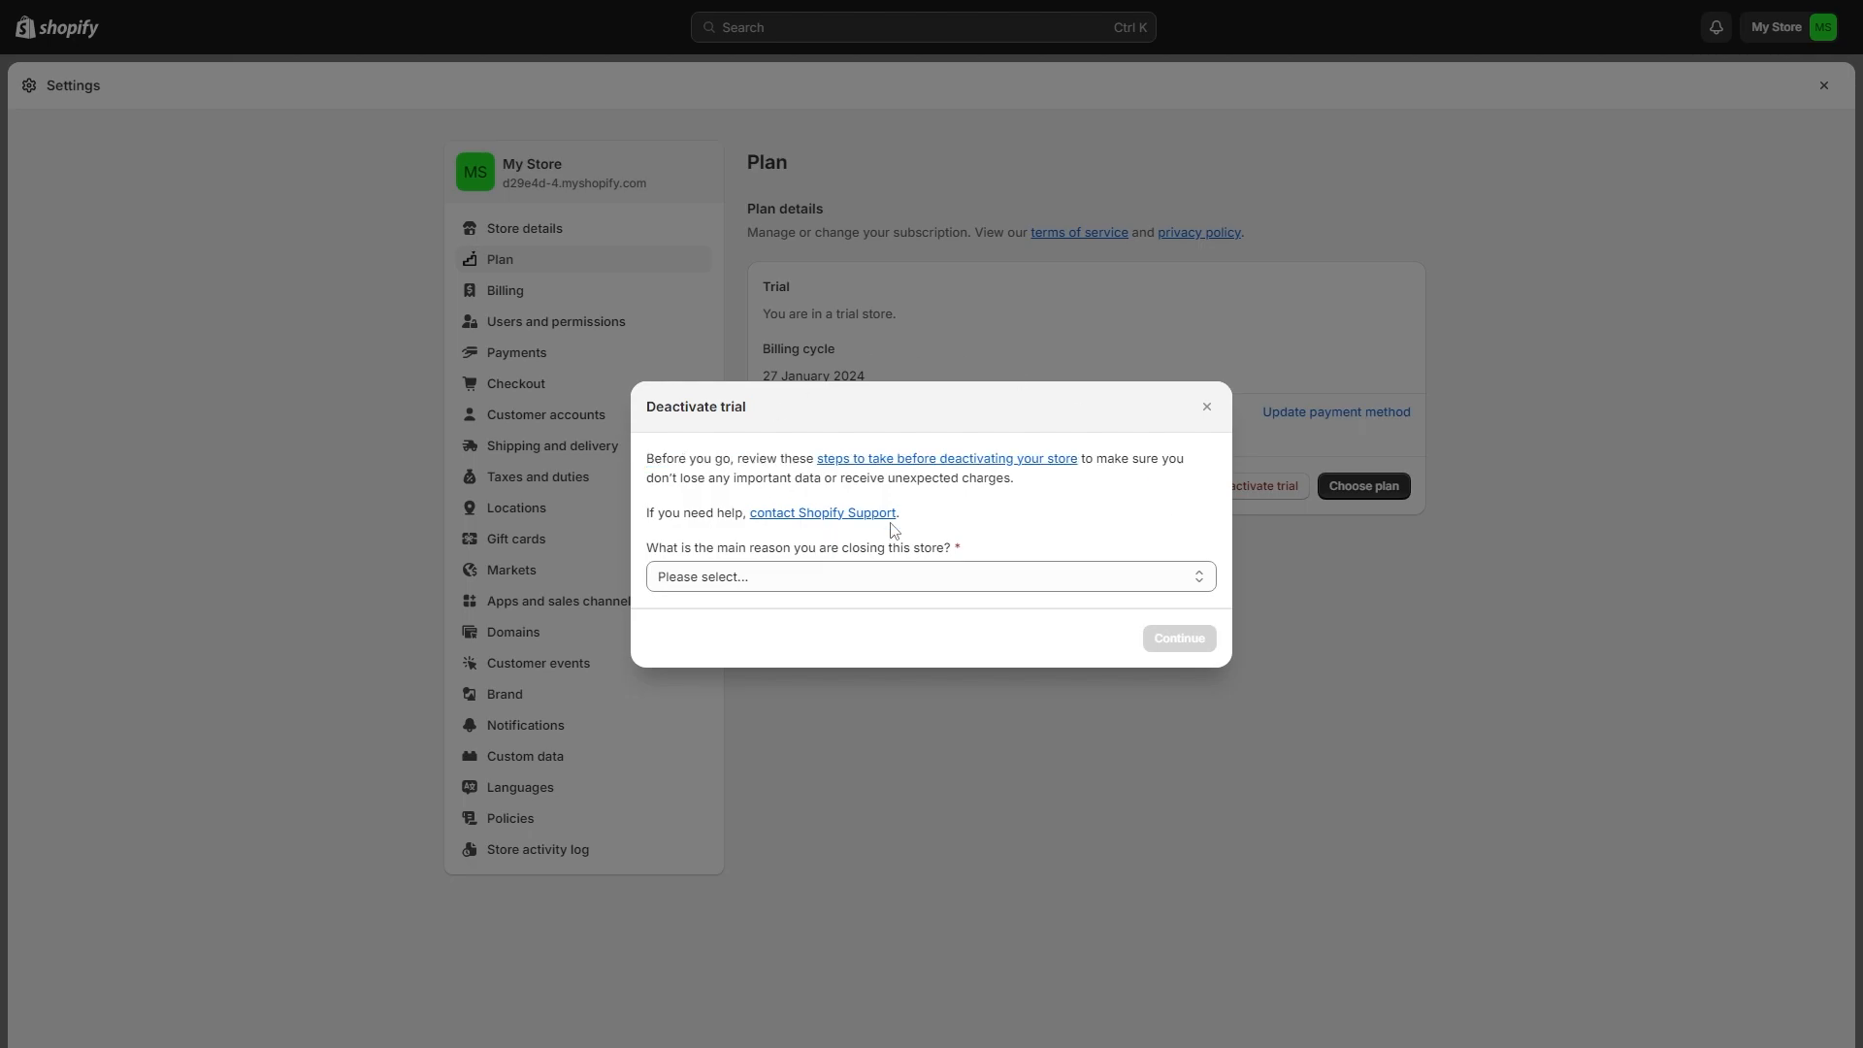
Read the help article on steps to take before deactivating the store.
click(946, 458)
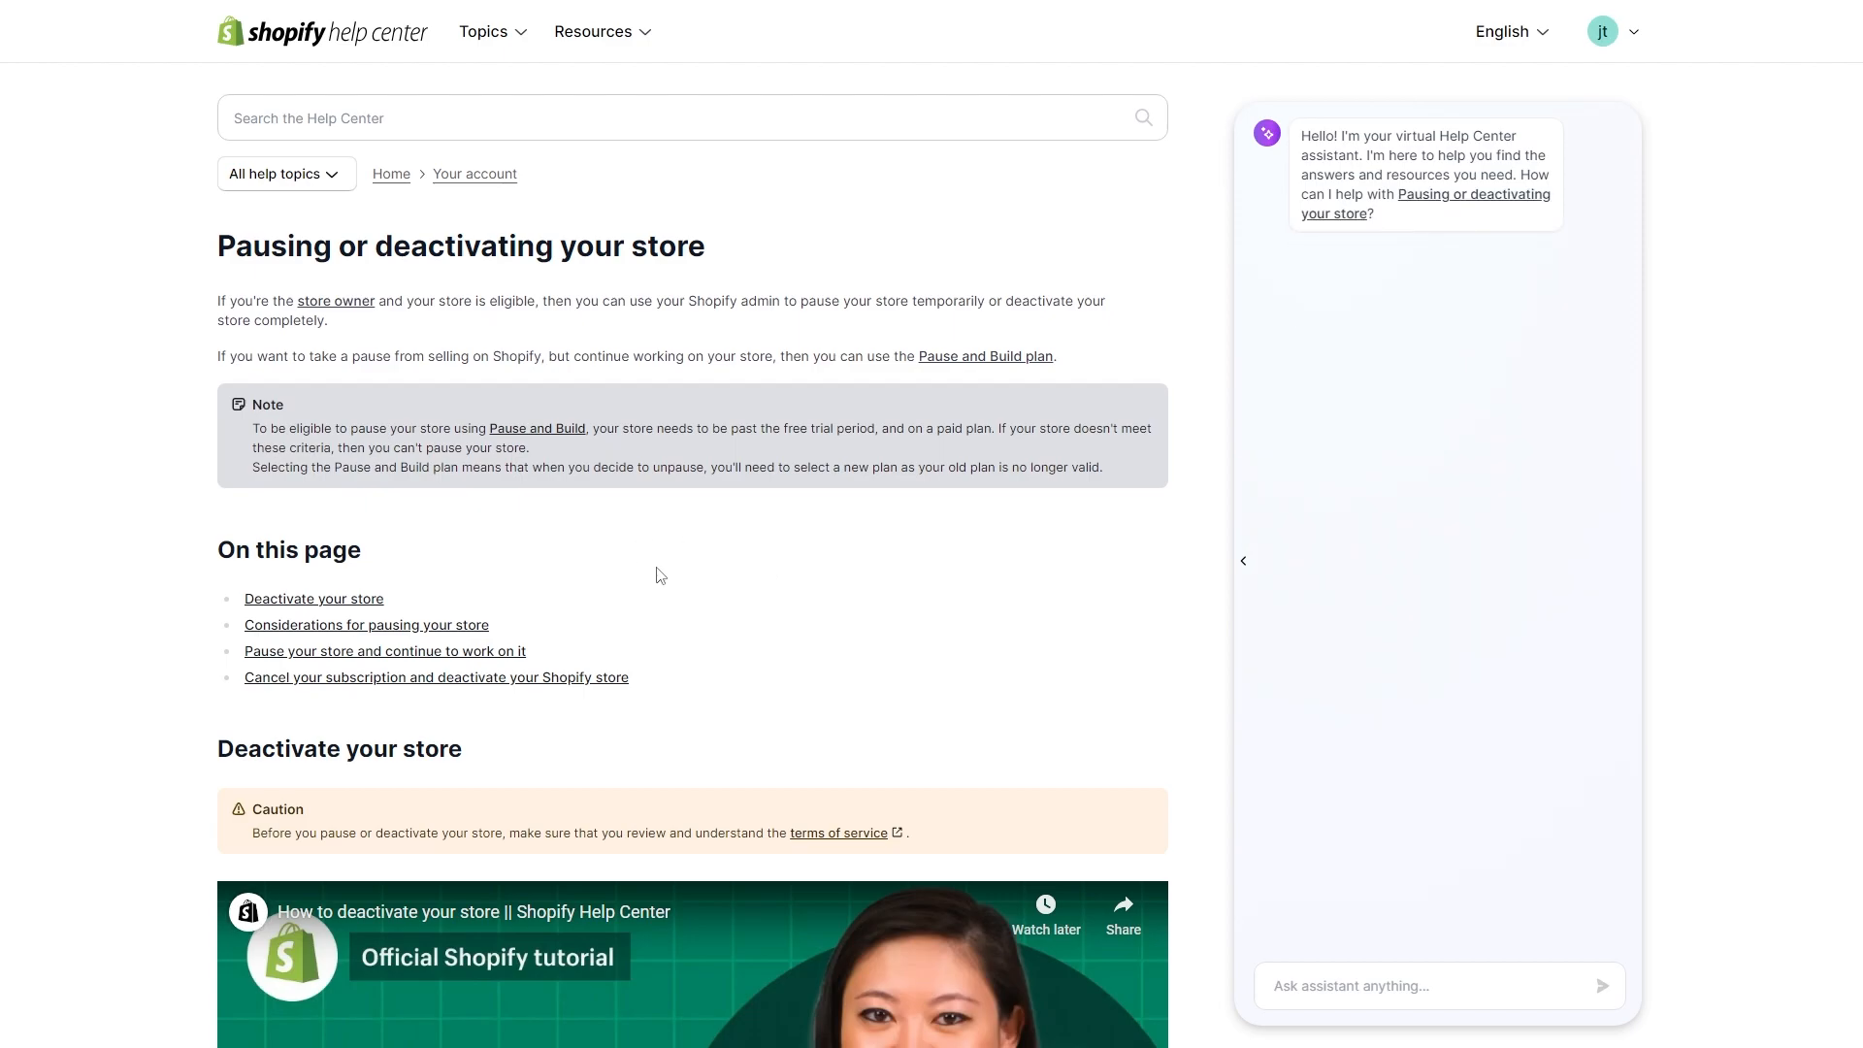
scroll(down, 3)
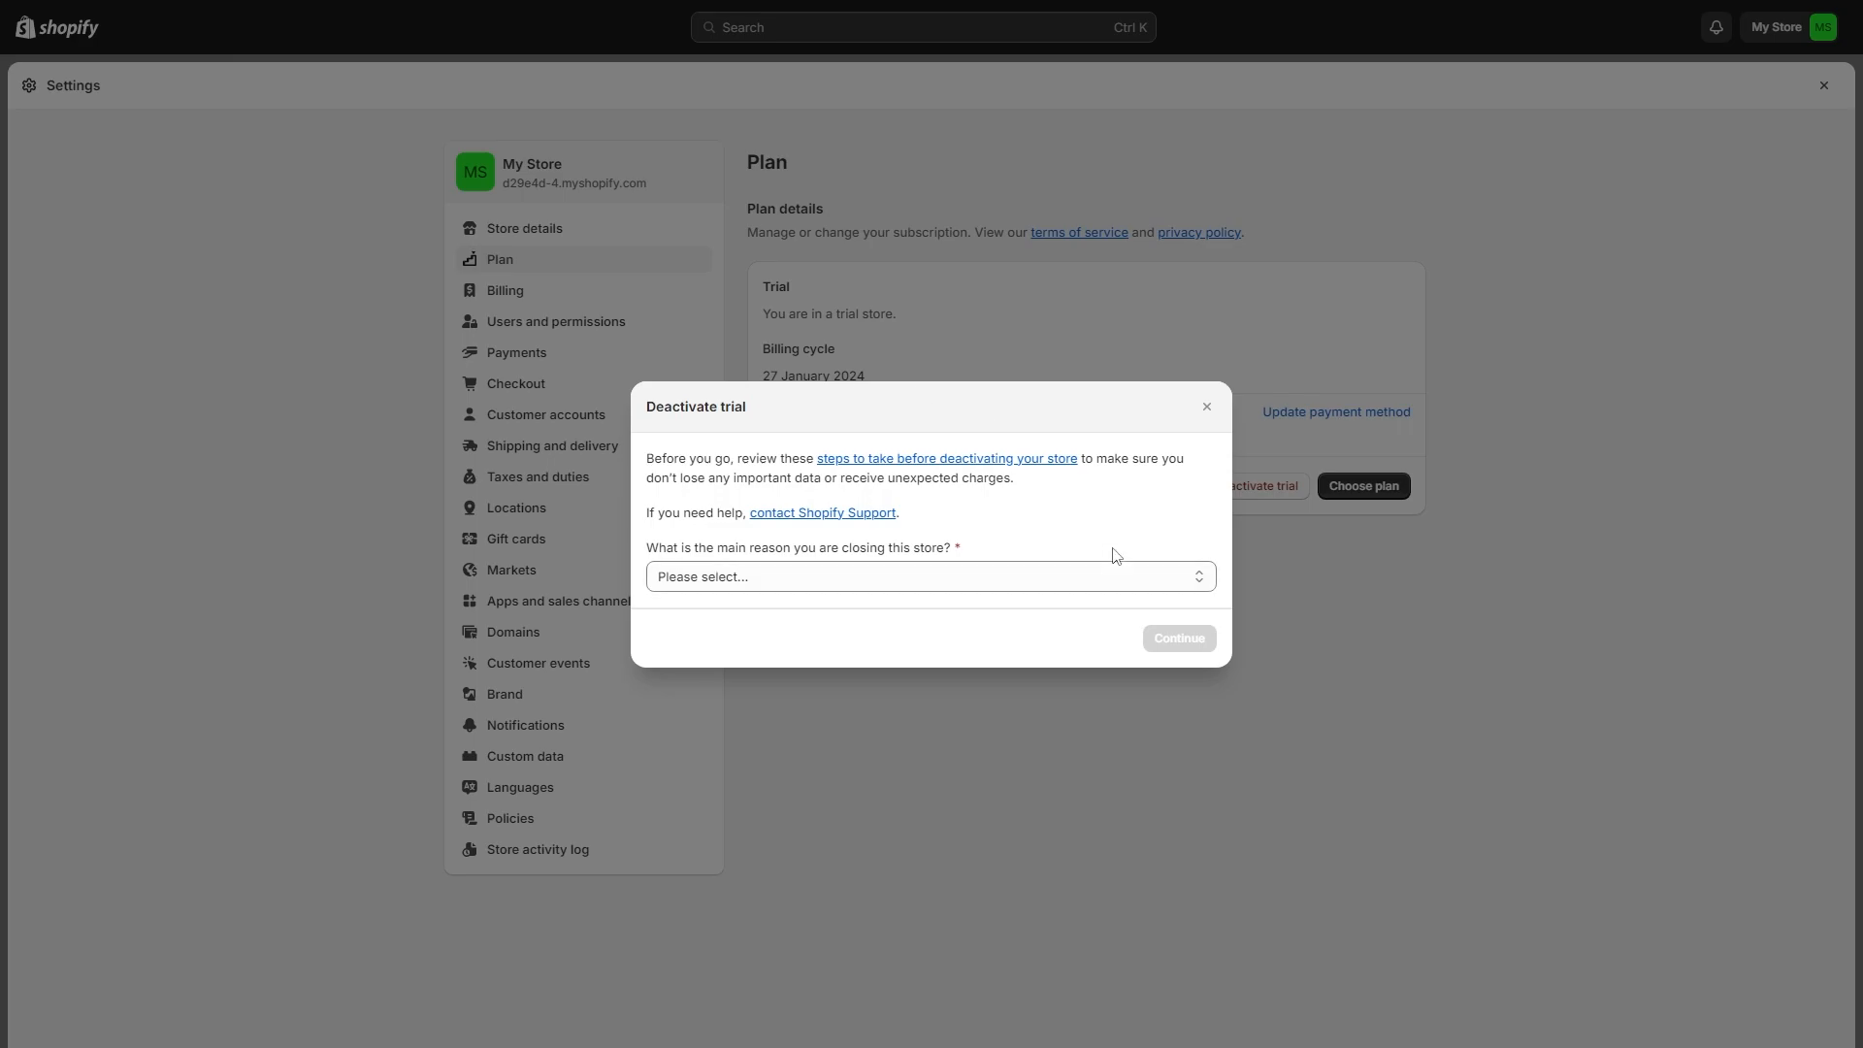
Submit 'I'm finding Shopify to be too expensive' as the closing reason and continue.
click(930, 576)
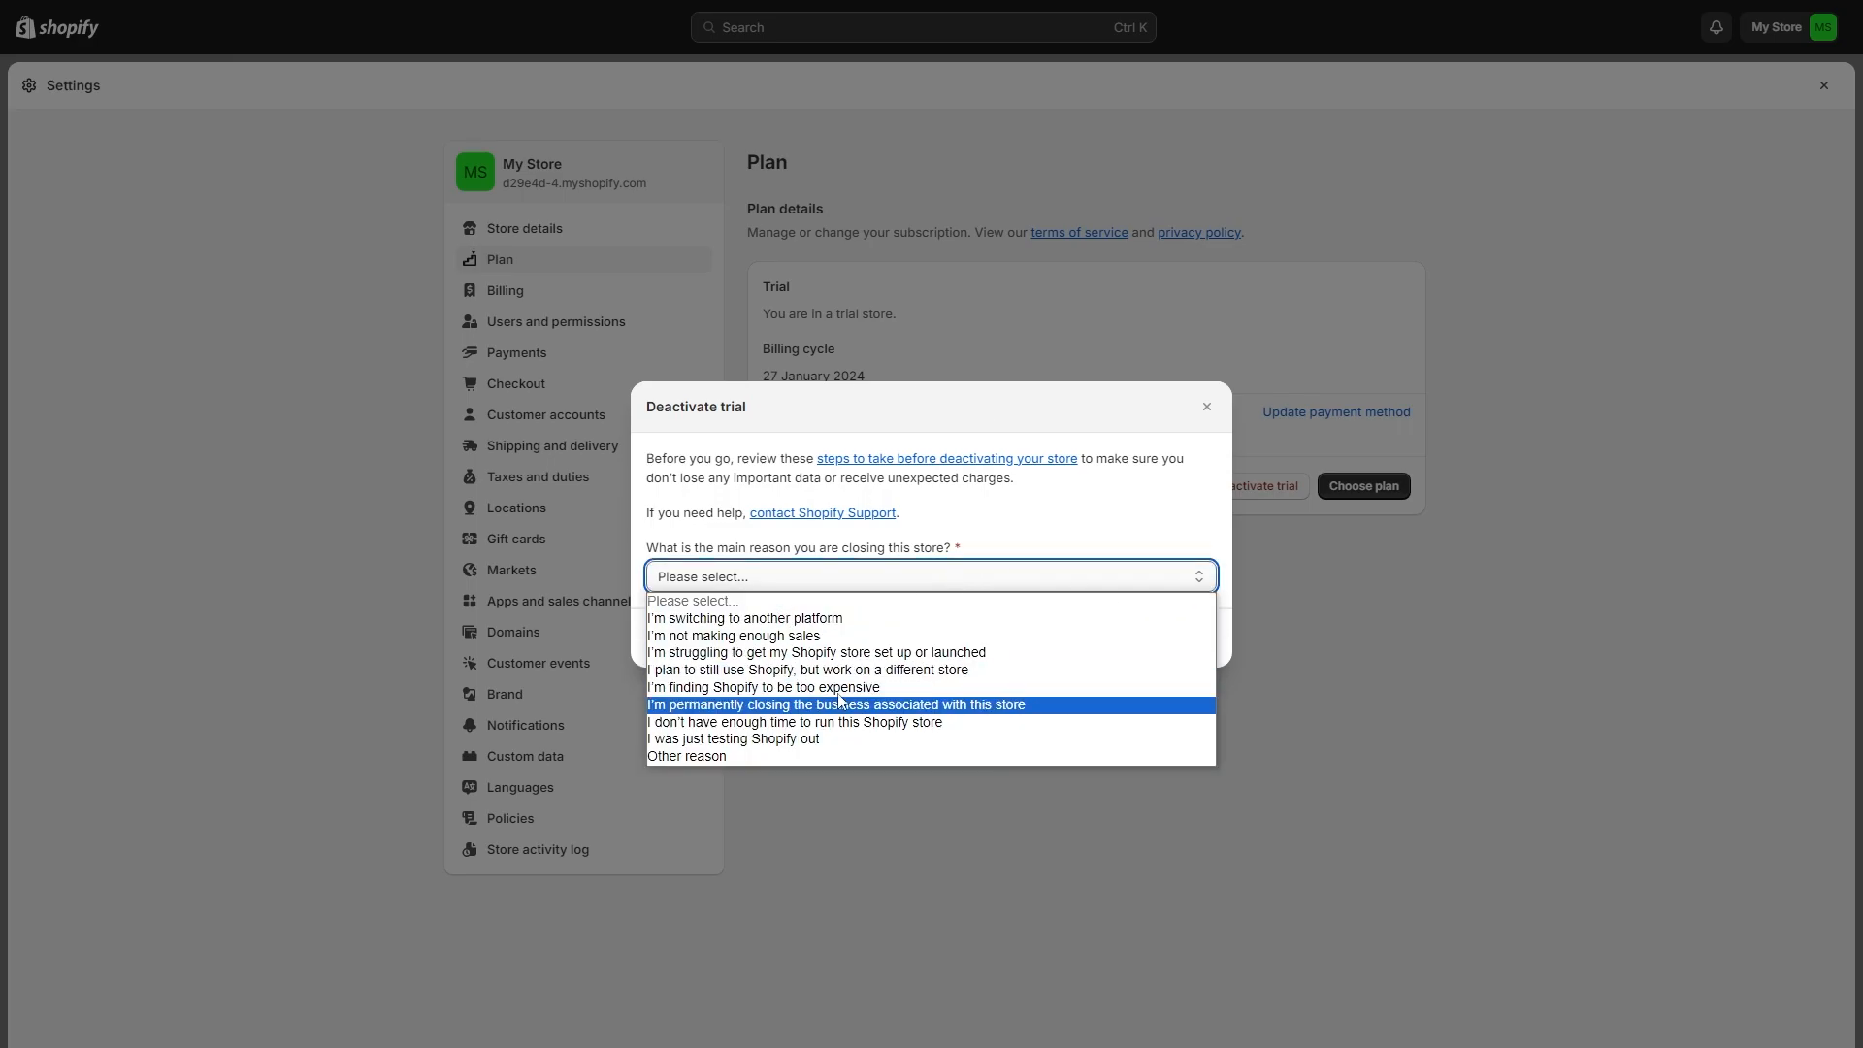
click(764, 688)
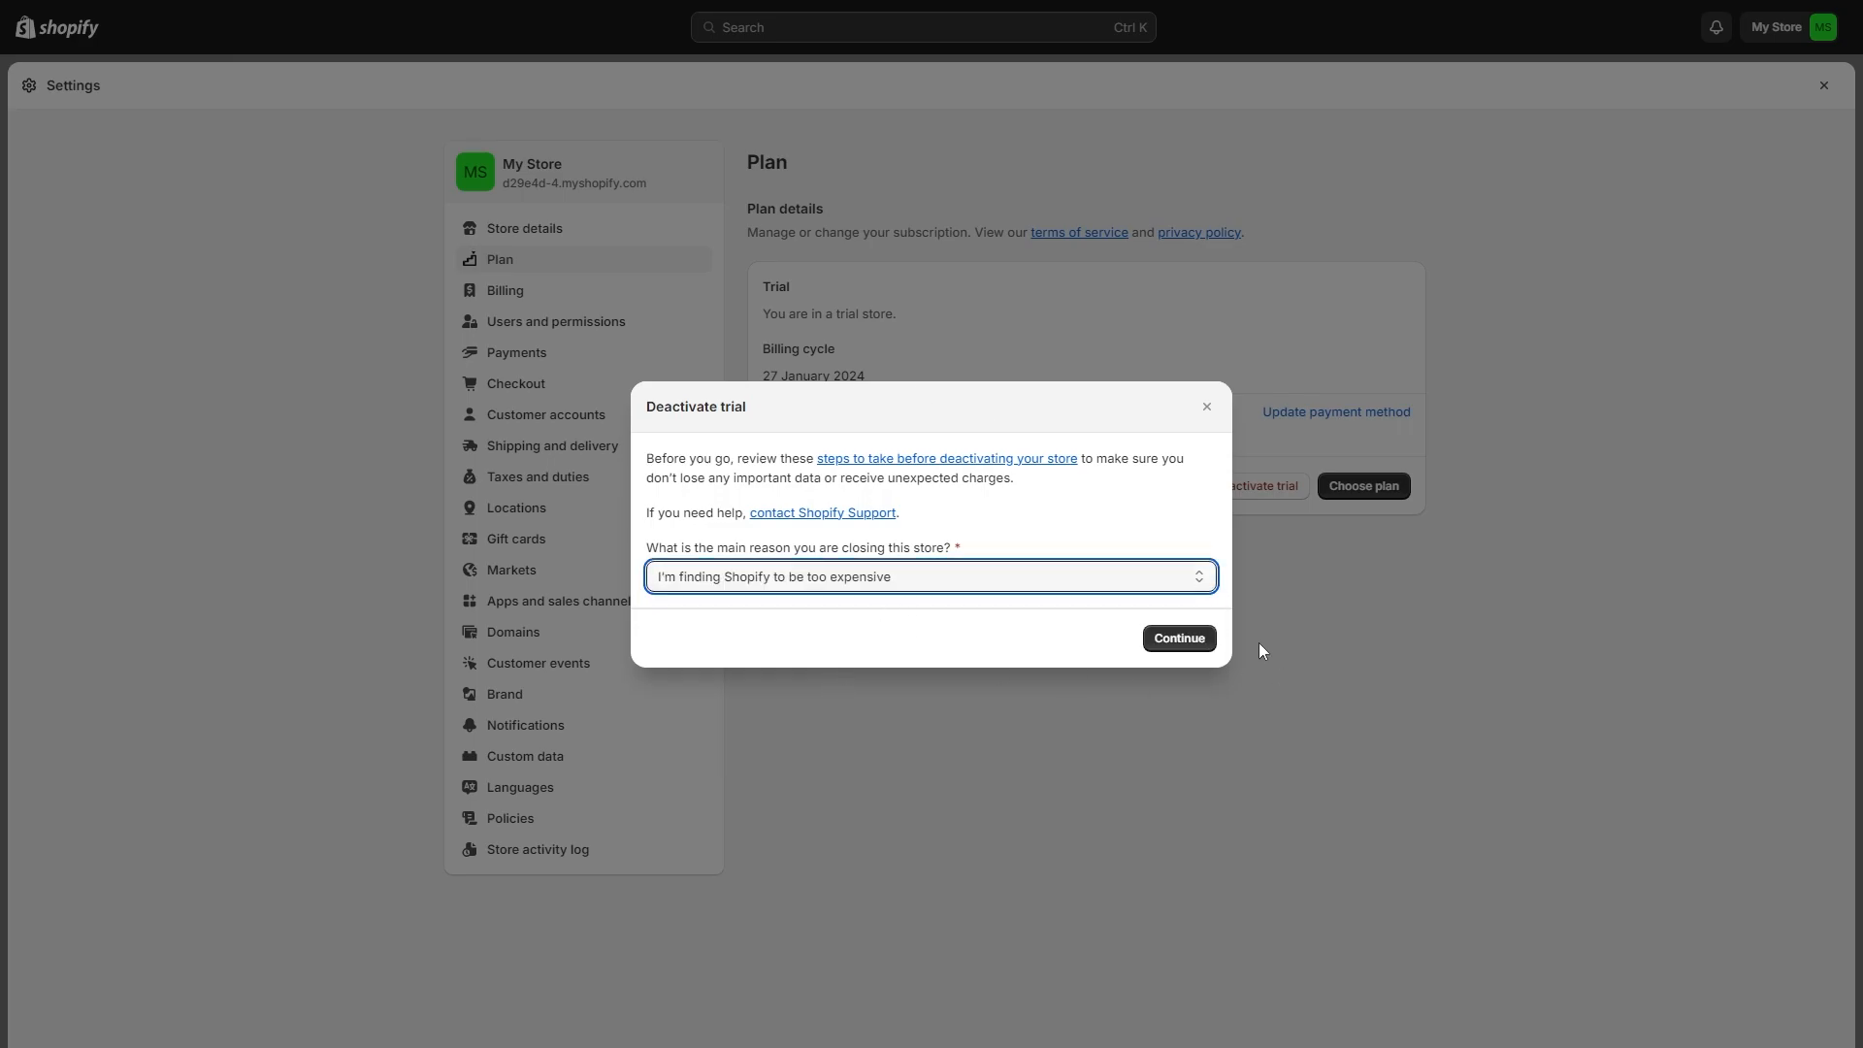
click(1176, 639)
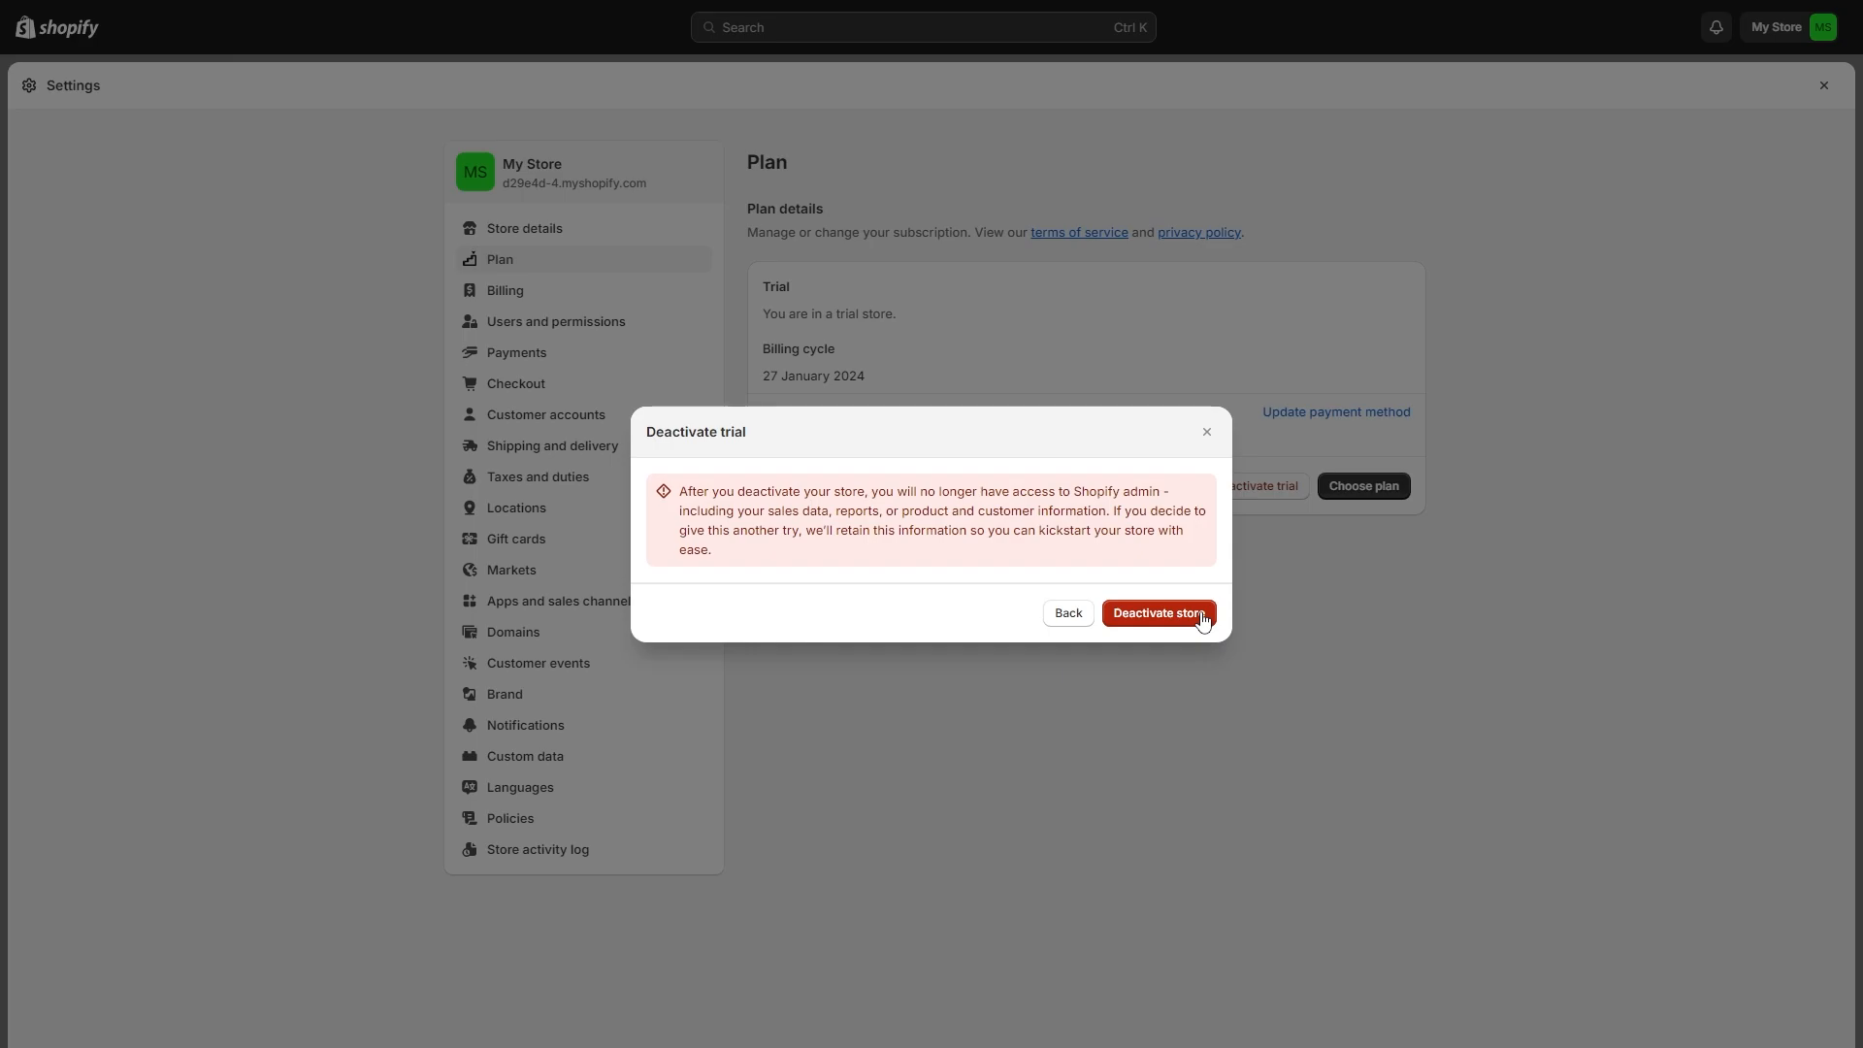
mouse_move(1438, 577)
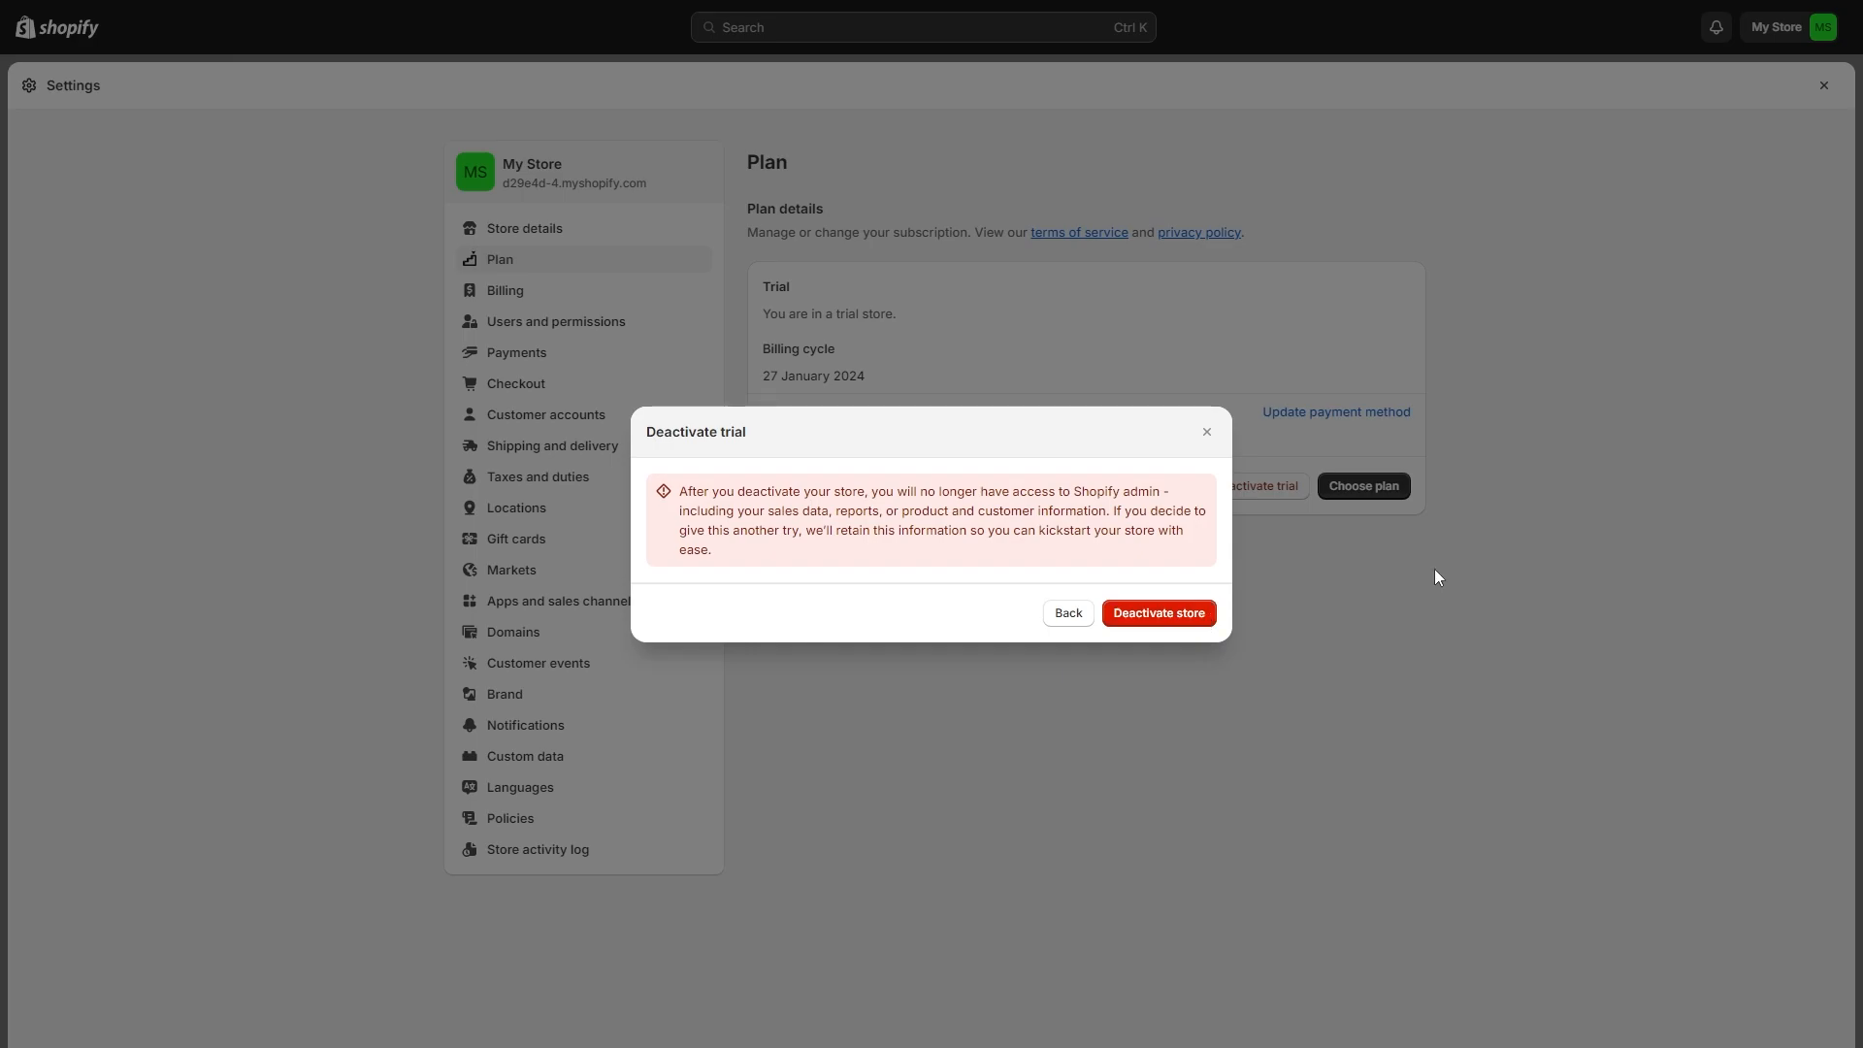